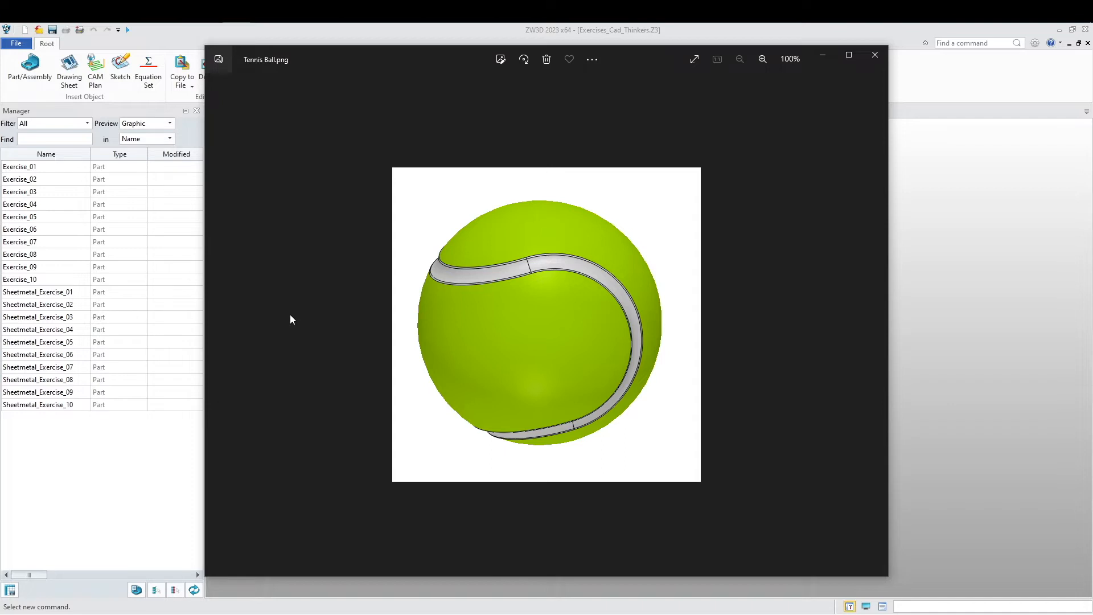
mouse_move(706, 340)
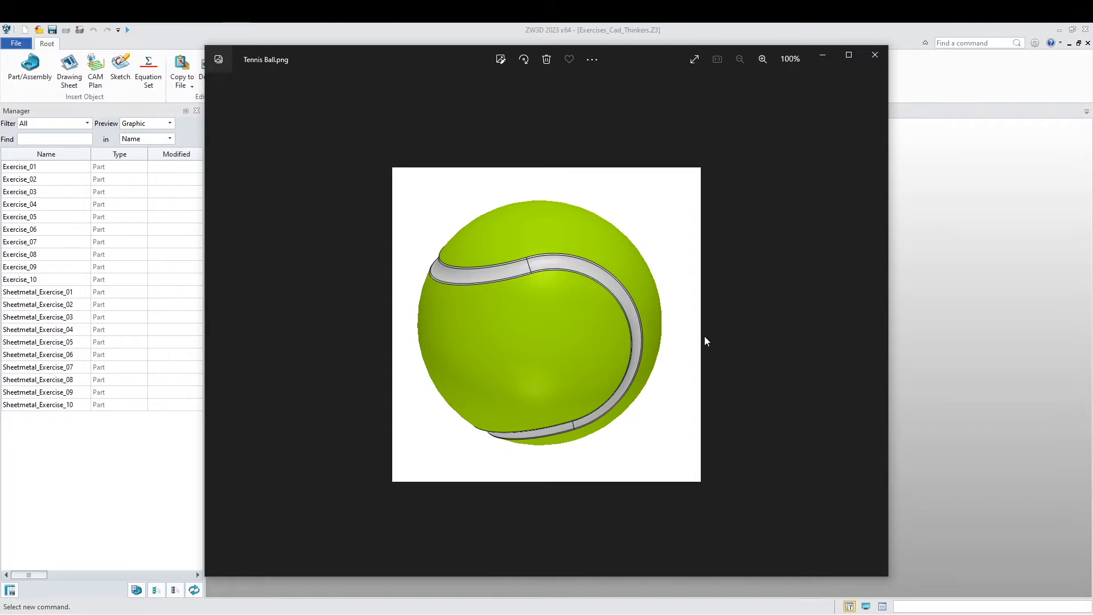
mouse_move(858, 314)
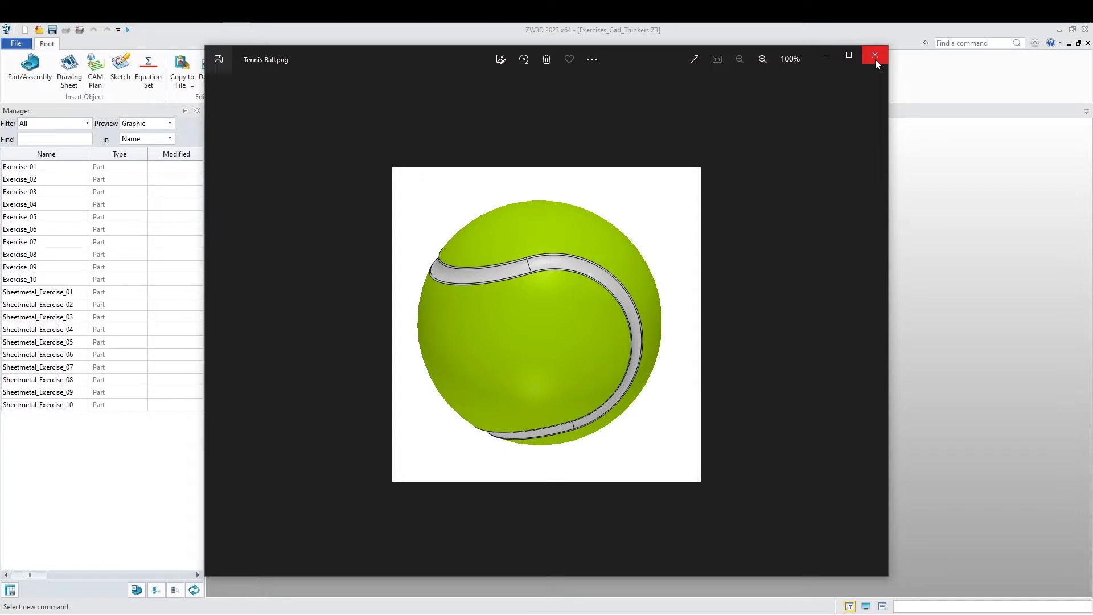
Close the reference photo and create a new Part/Assembly named Surface_Exercise_1
left_click(874, 55)
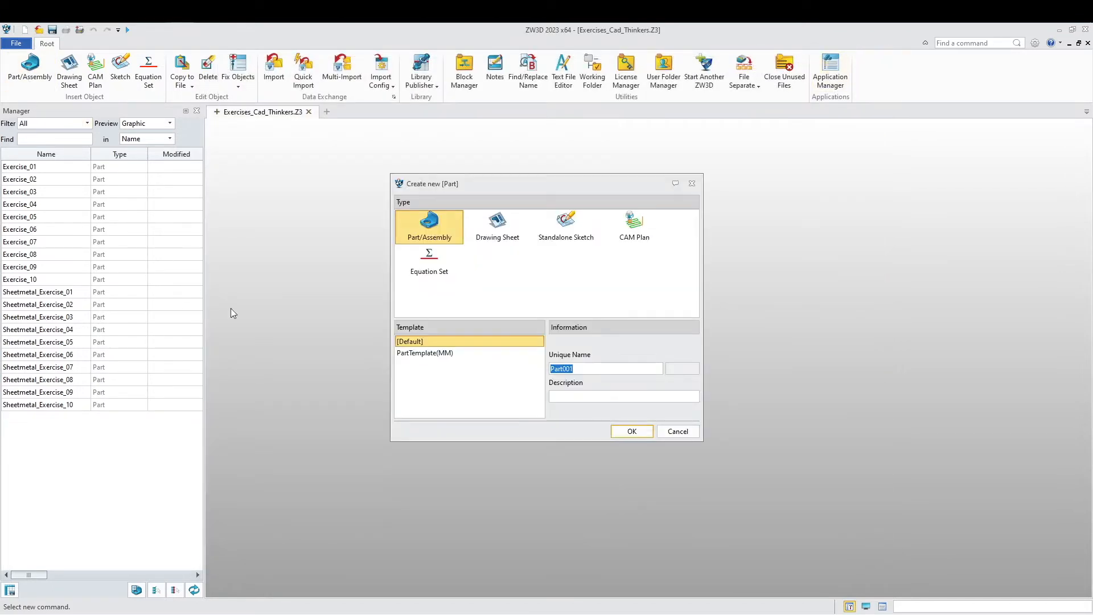
right_click(584, 368)
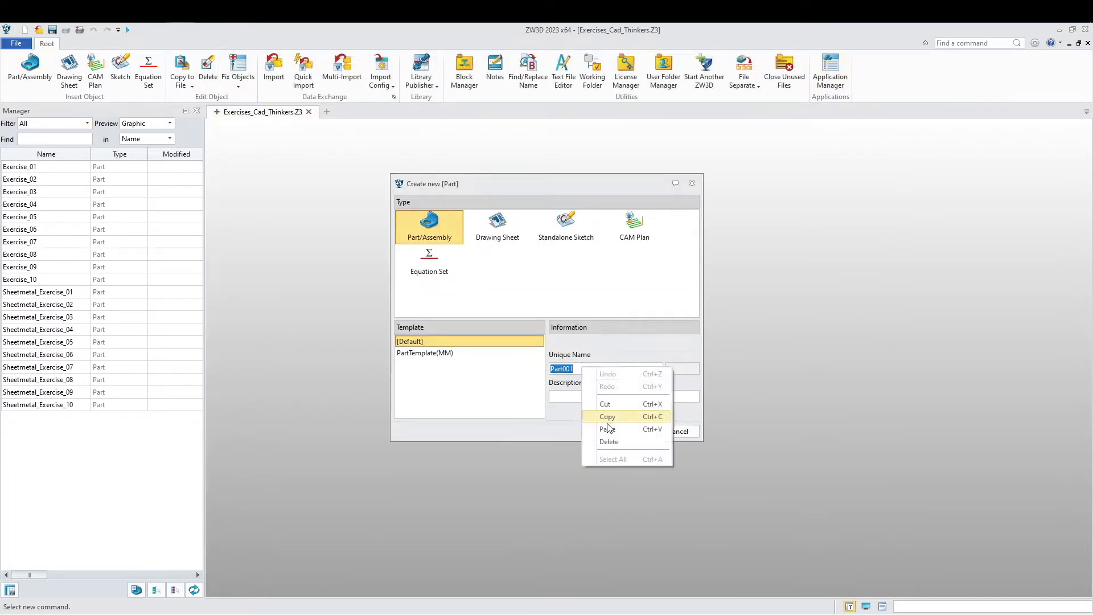
left_click(609, 429)
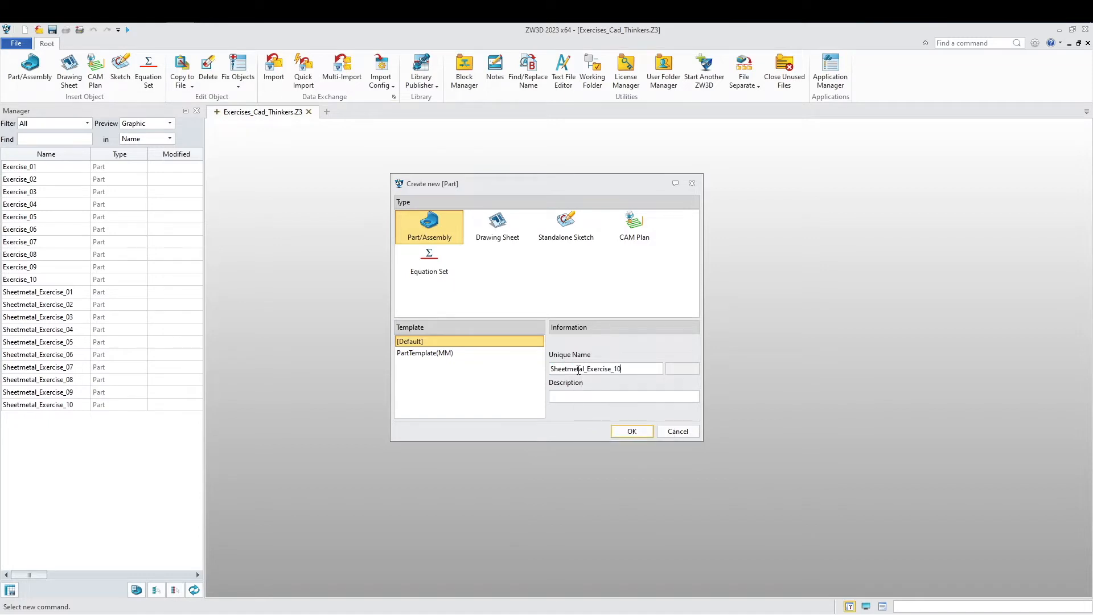
double_click(567, 369)
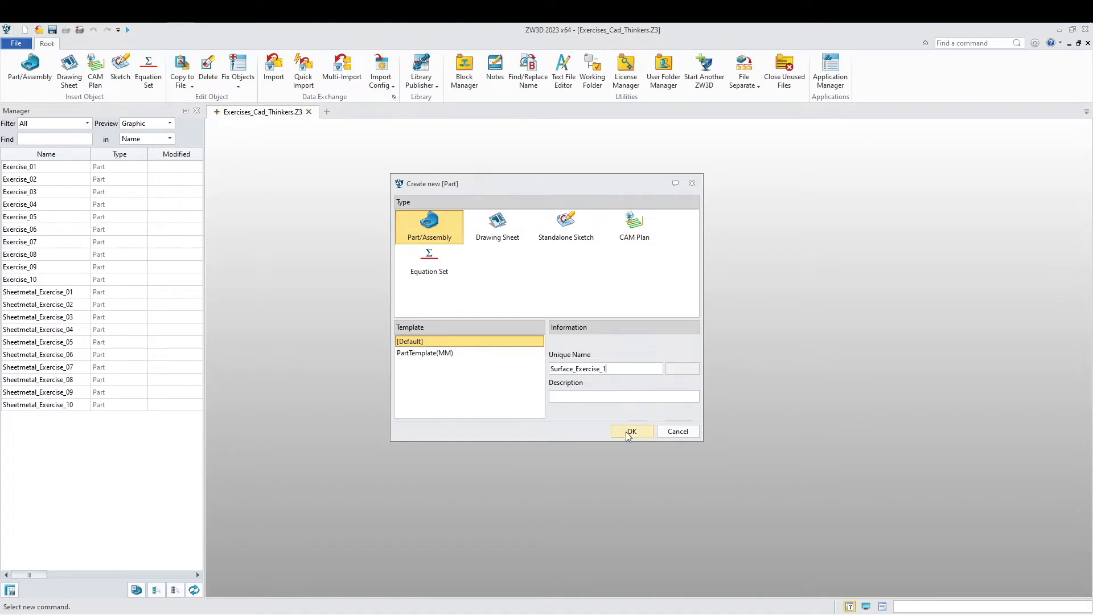
left_click(629, 431)
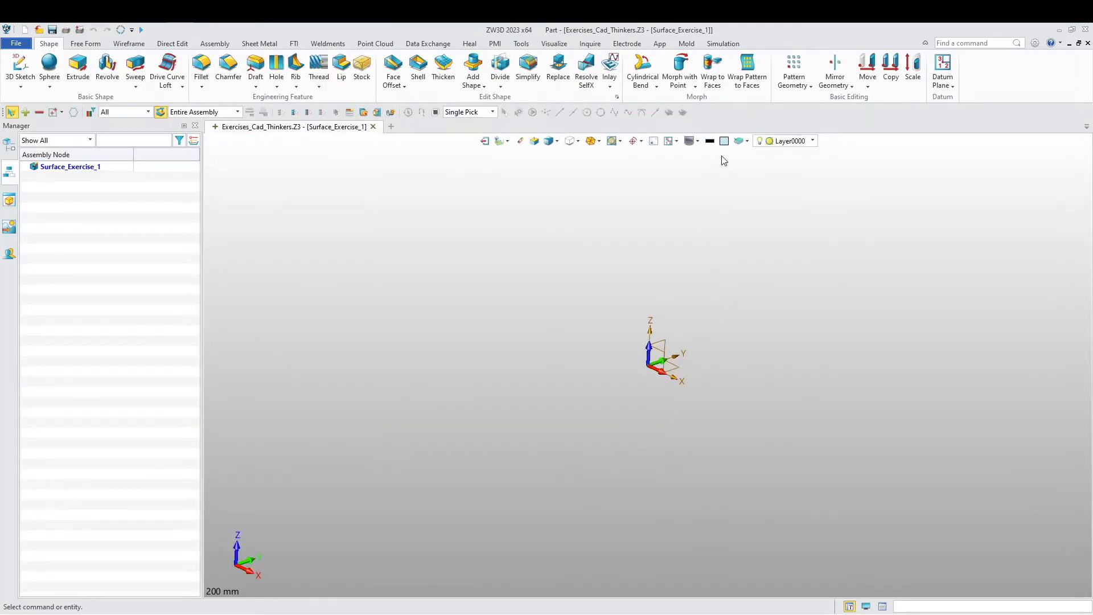
Create a 60 mm yellow-green sphere centred at 0,0,0
left_click(709, 141)
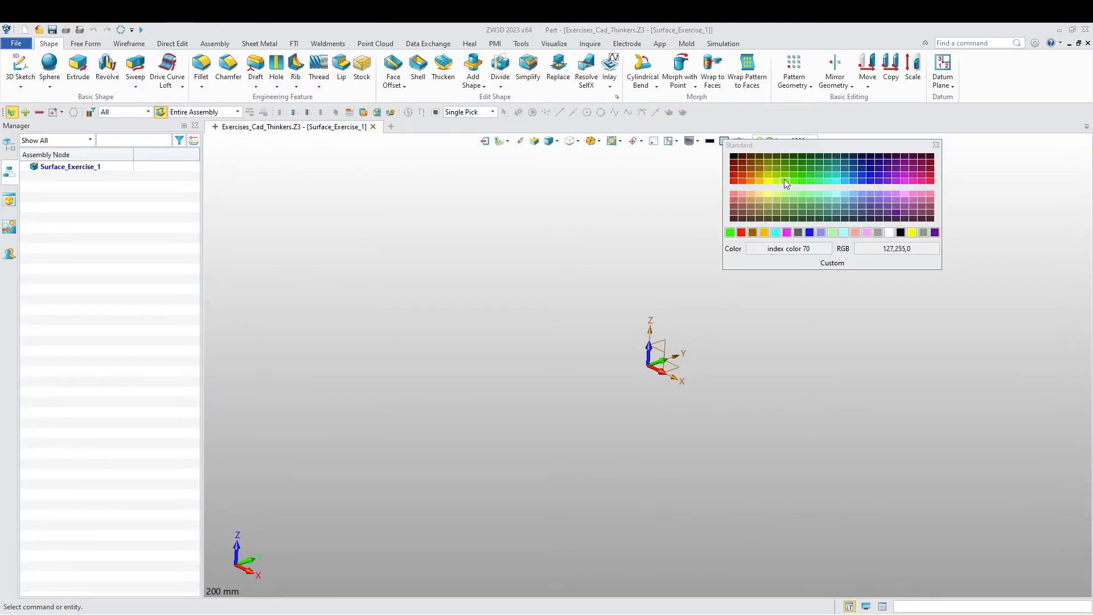
left_click(786, 181)
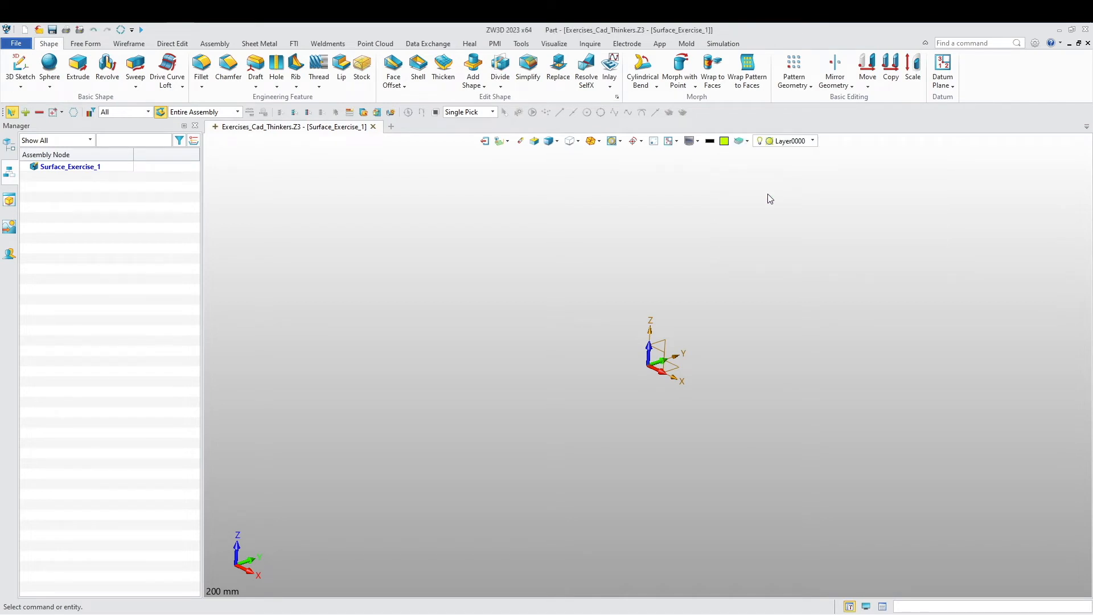
left_click(49, 66)
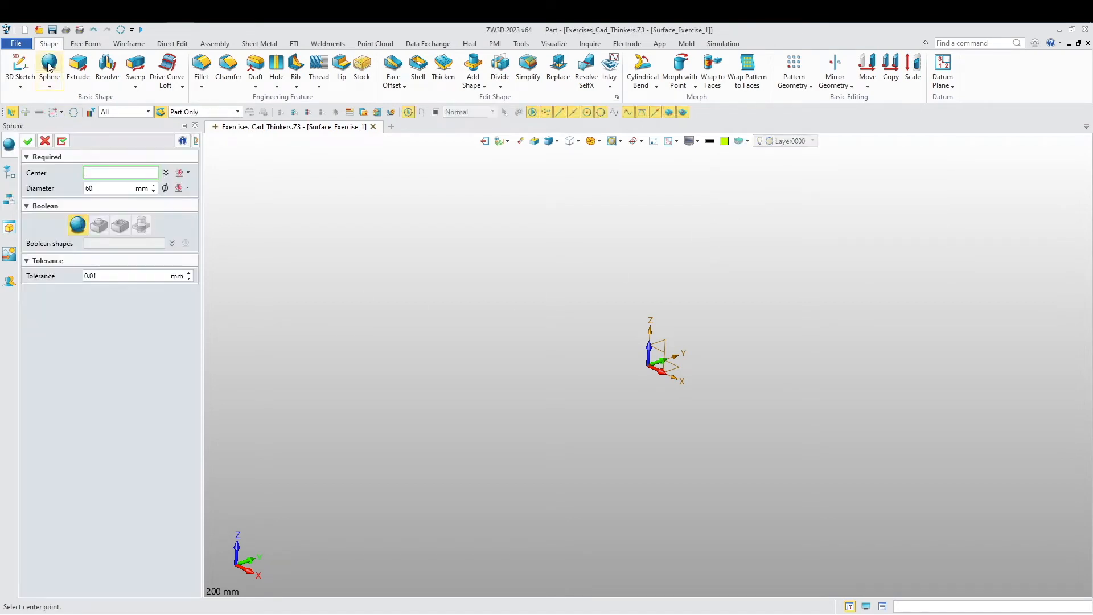
left_click(660, 360)
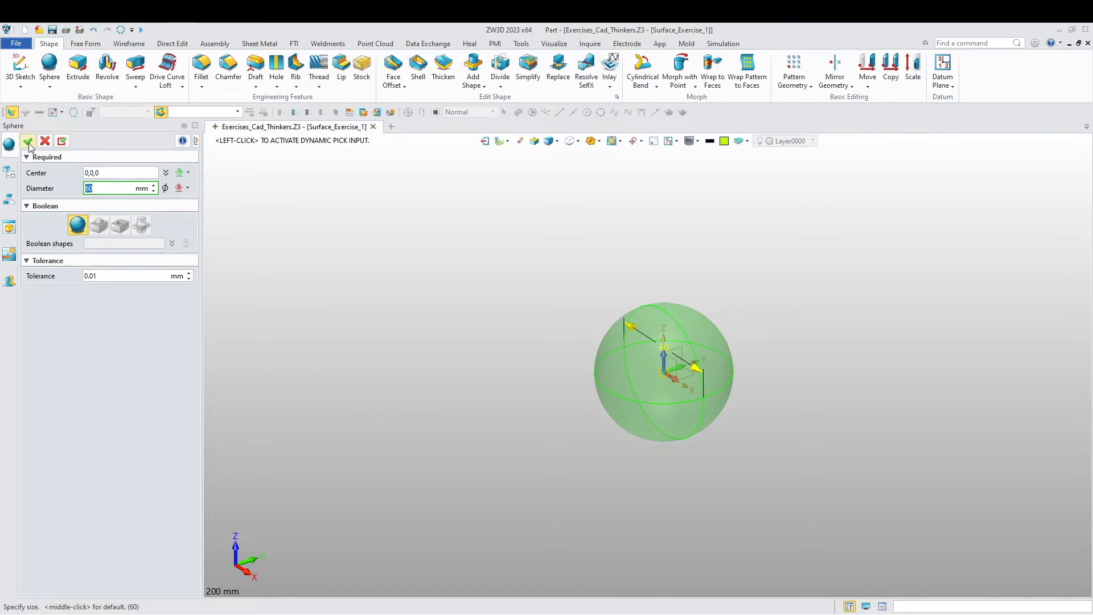
left_click(28, 141)
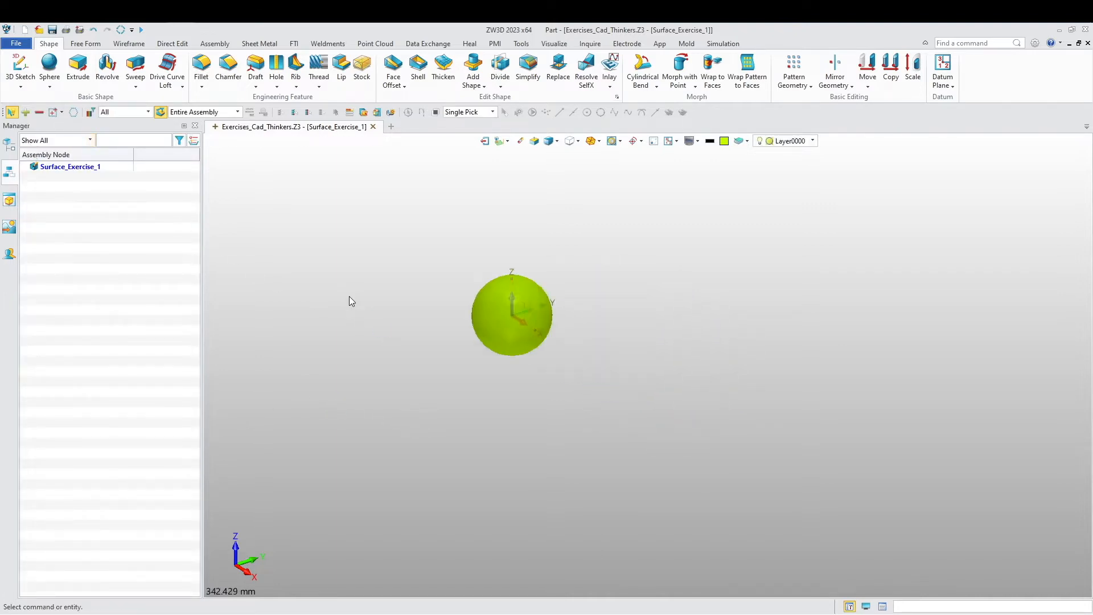
Begin a sketch on the Default CSYS_YZ plane and draw a diagonal line from the origin
right_click(352, 301)
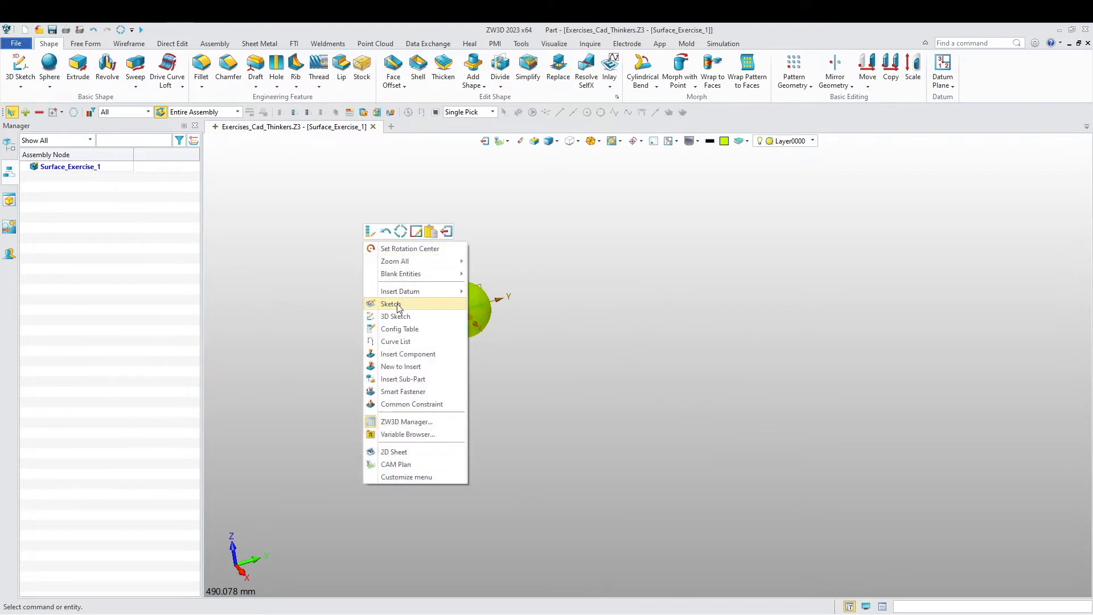
left_click(391, 303)
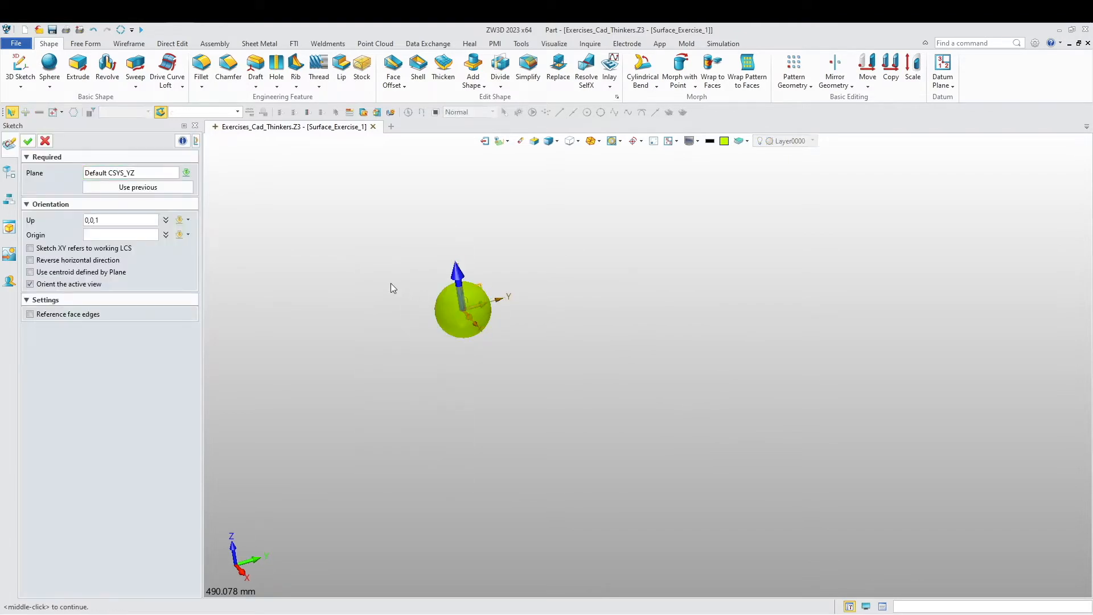
left_click(27, 142)
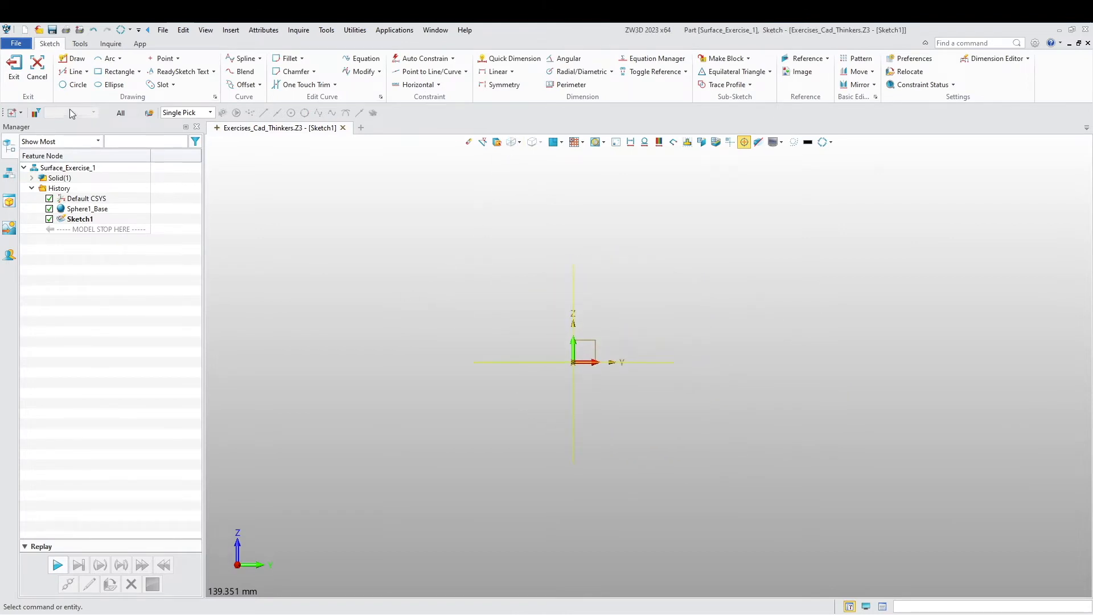
left_click(76, 71)
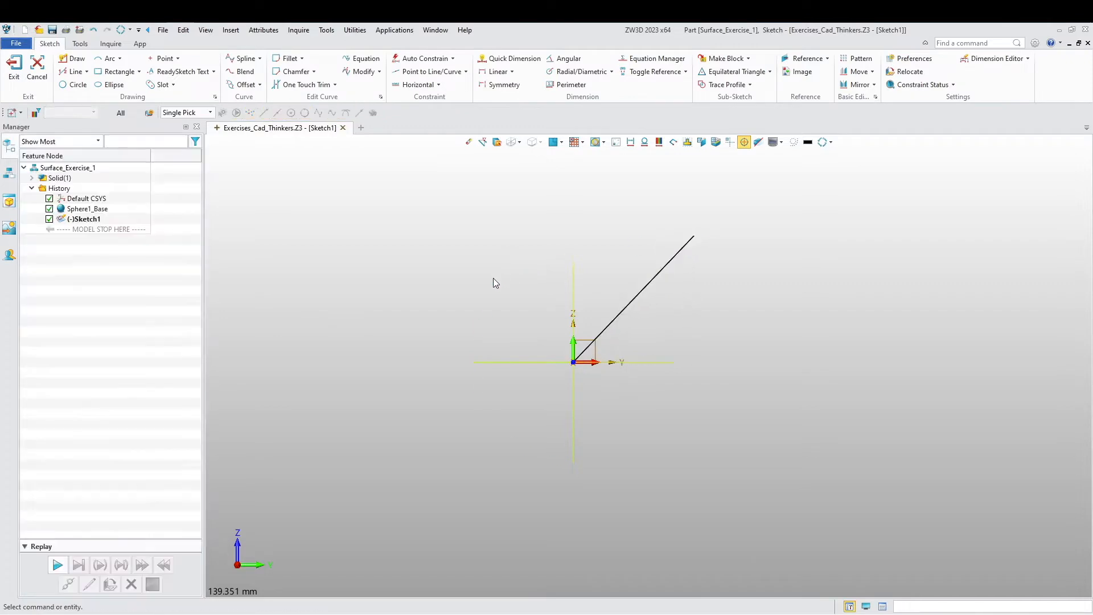
Dimension the line at 45° to the horizontal and reference the sphere's outline into the sketch
left_click(568, 59)
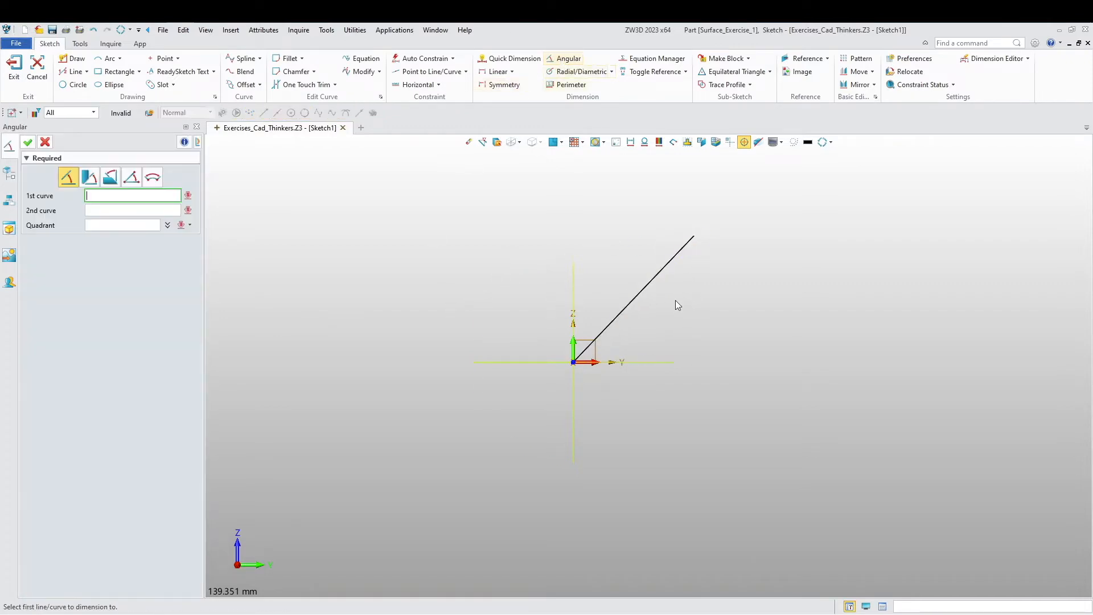
left_click(592, 362)
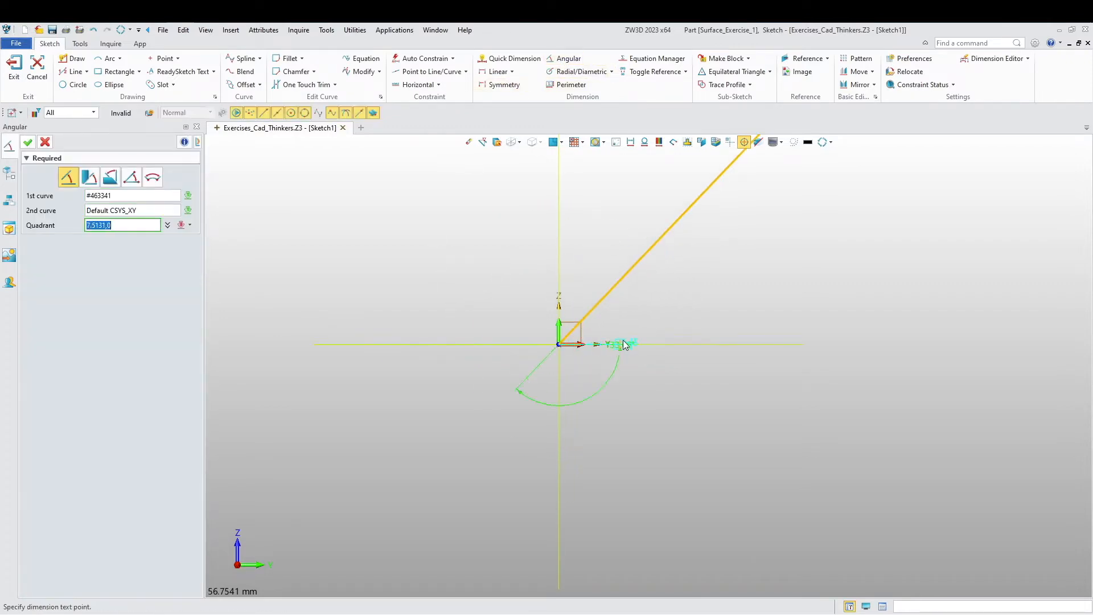
left_click(623, 345)
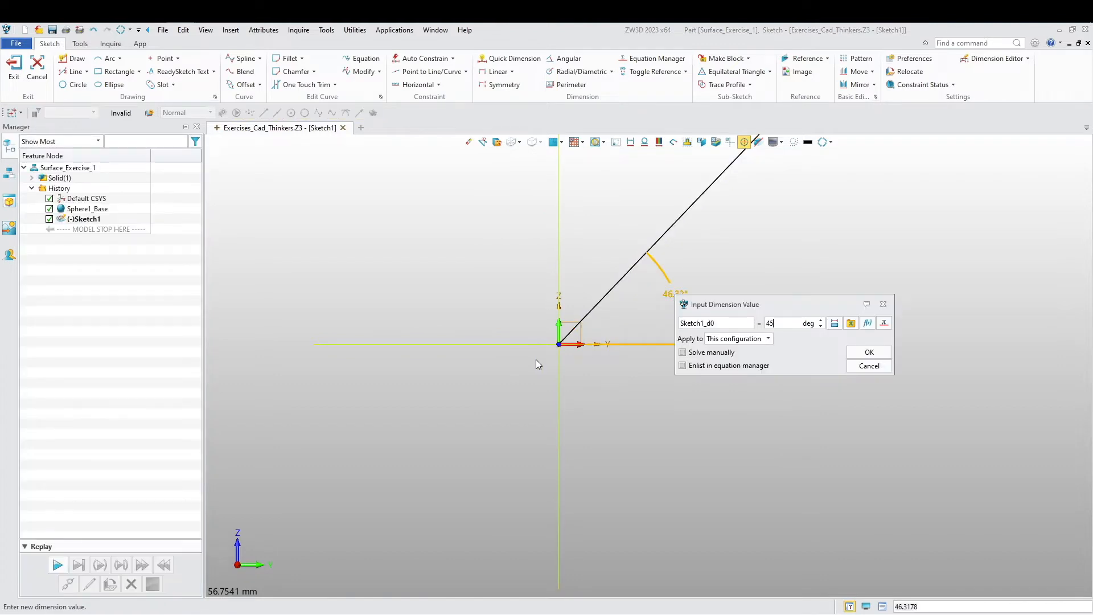
left_click(869, 352)
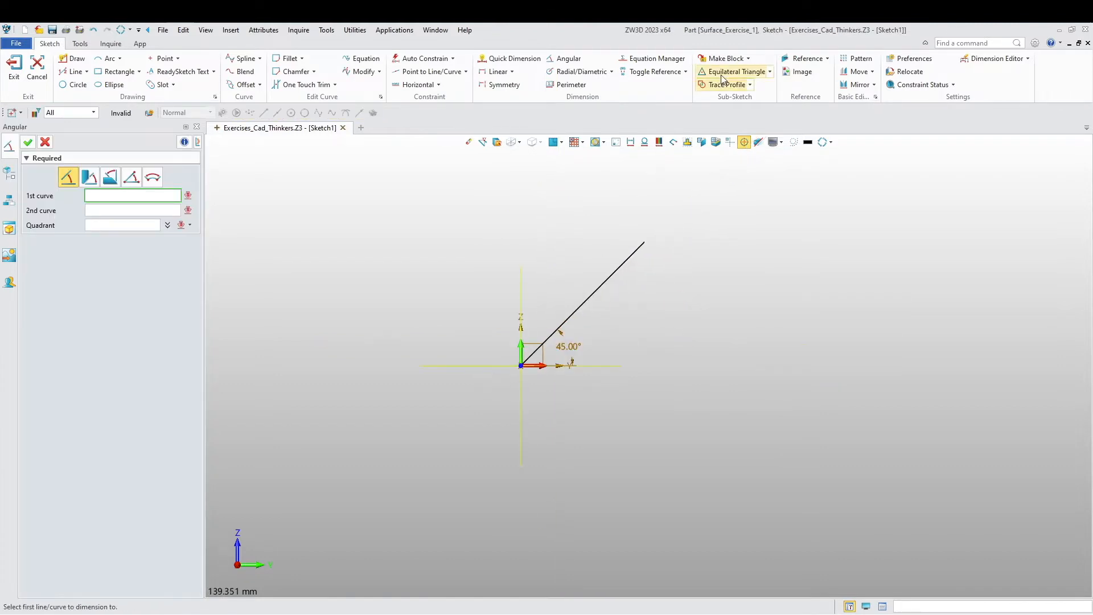
left_click(807, 58)
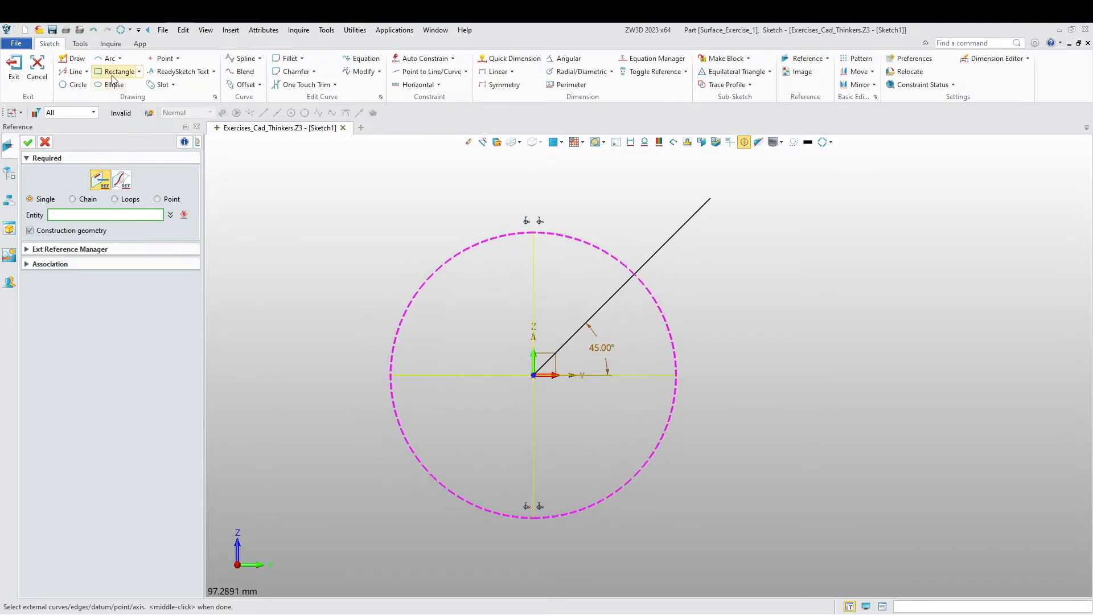
Draw a square, inscribe a circle centred at the origin, then erase the square's edges
left_click(120, 71)
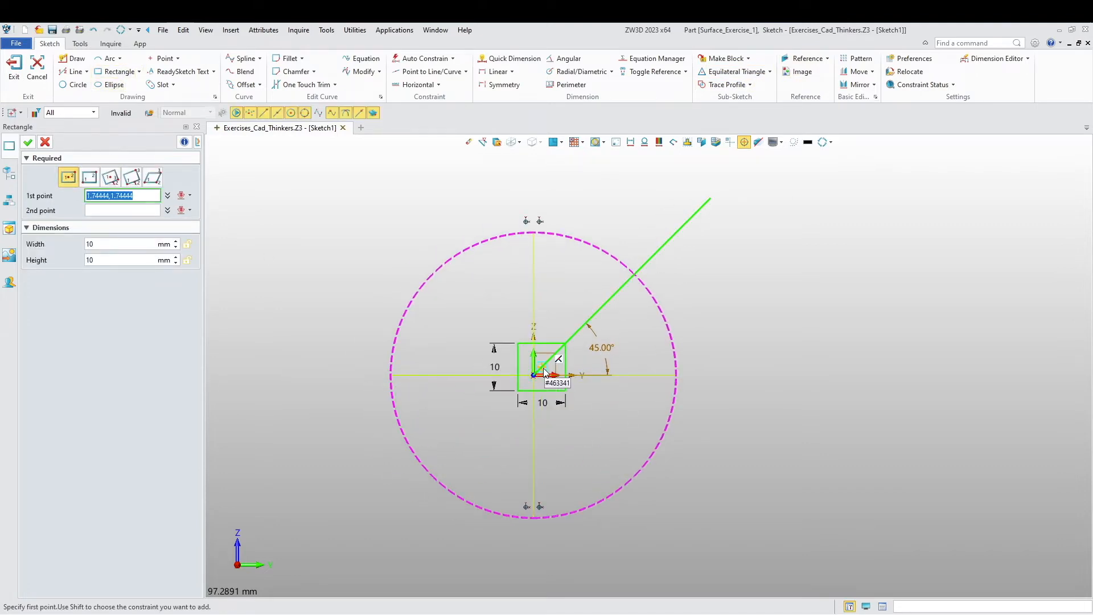
left_click(533, 376)
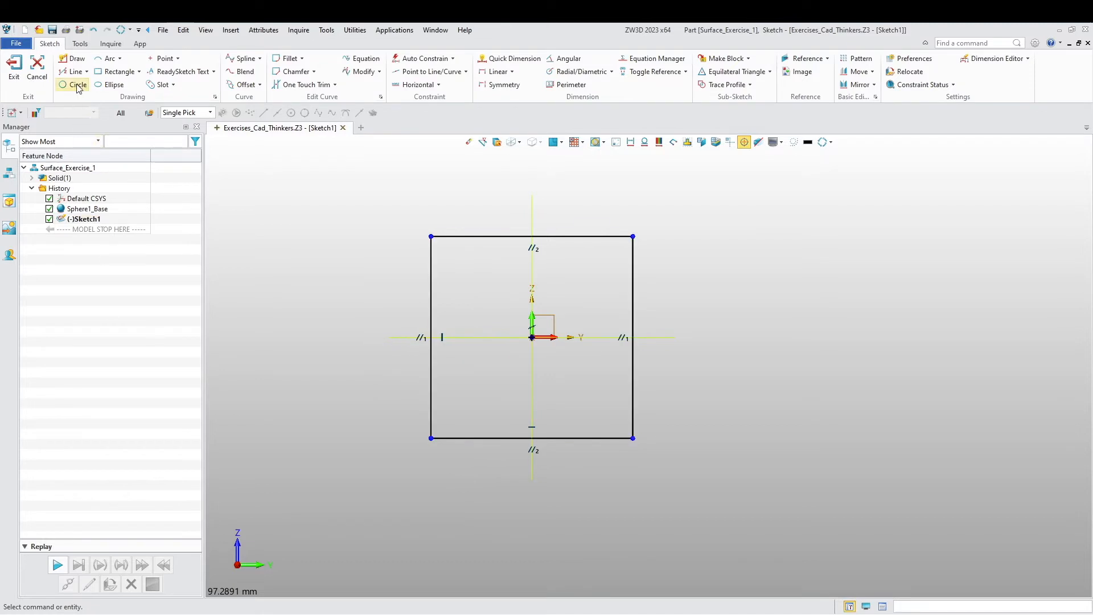
left_click(78, 84)
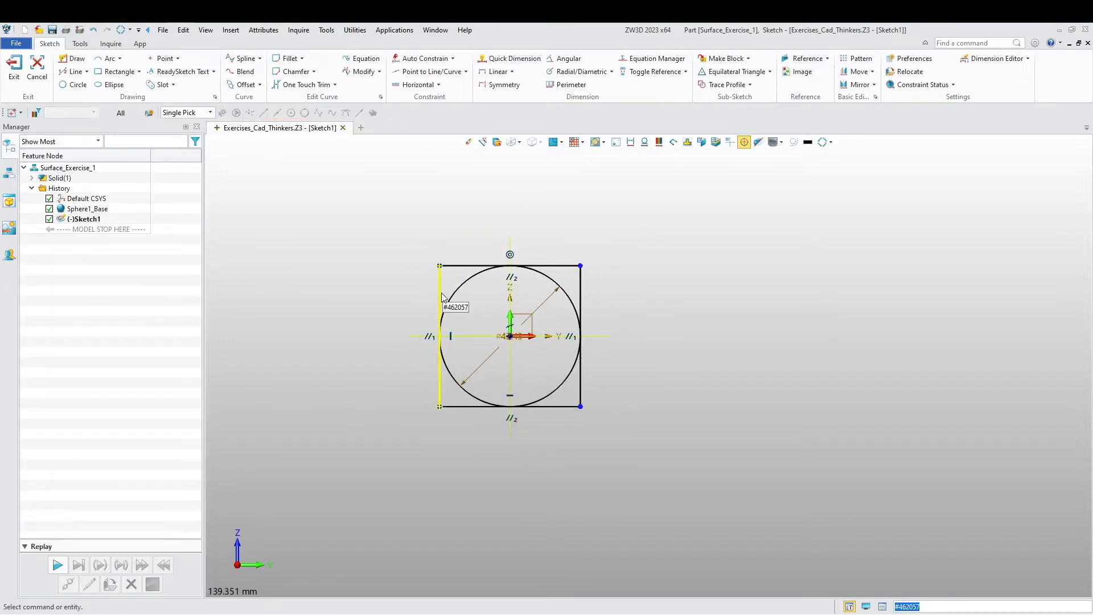
right_click(443, 296)
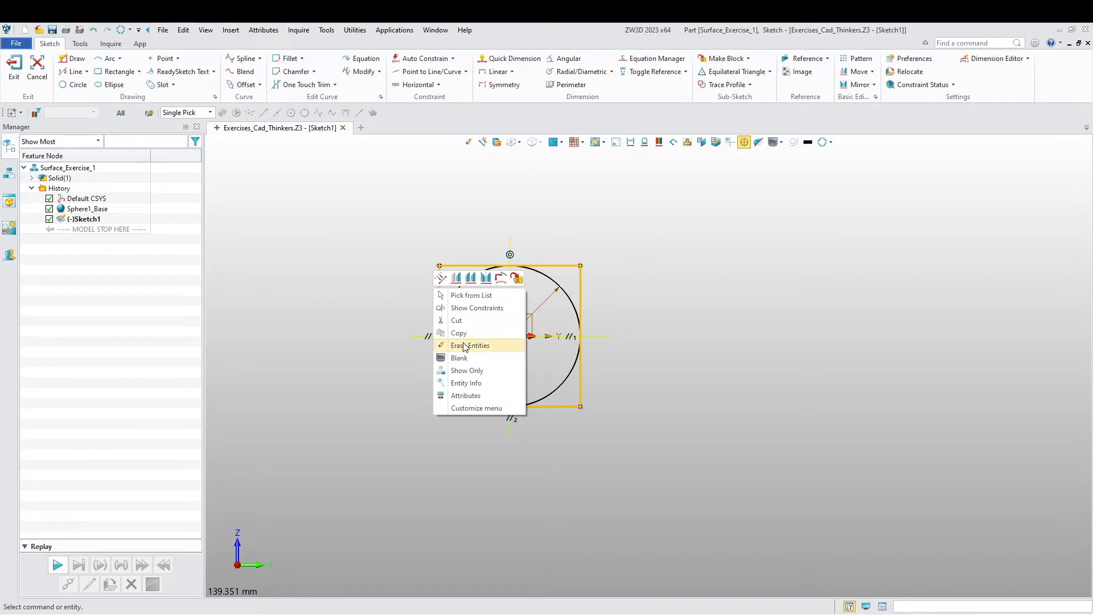
left_click(470, 345)
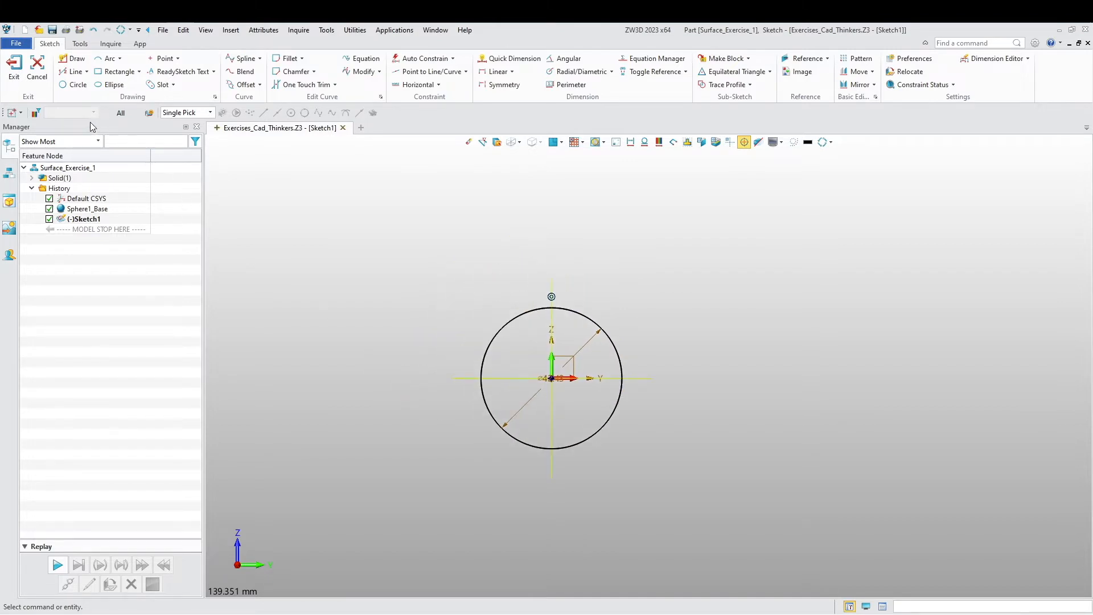
Add horizontal lines leftward from the circle's top and bottom and trim away its left half
left_click(76, 70)
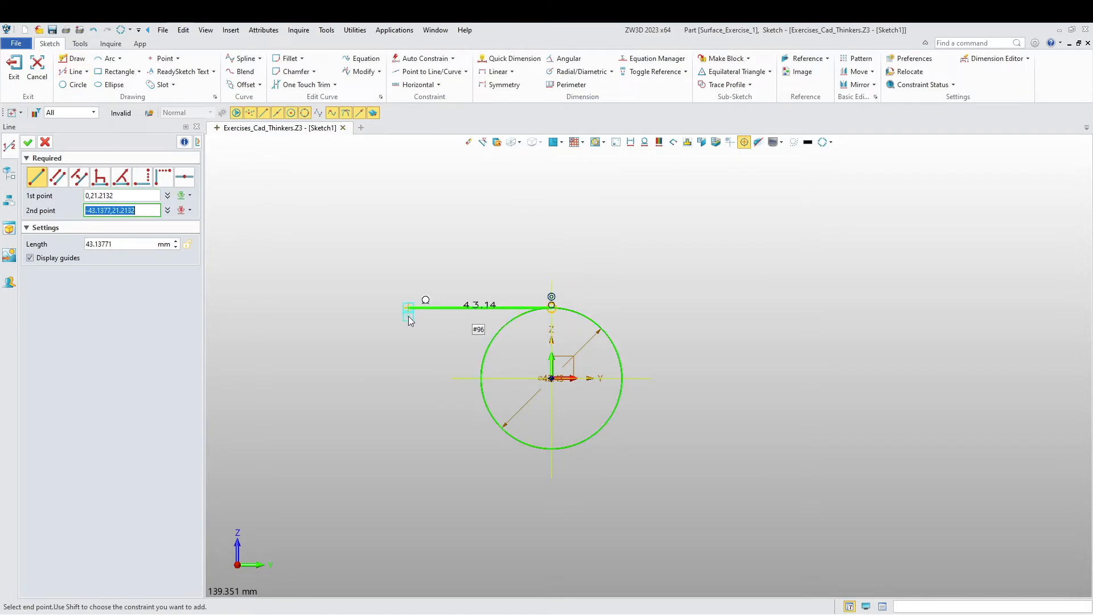
left_click(406, 309)
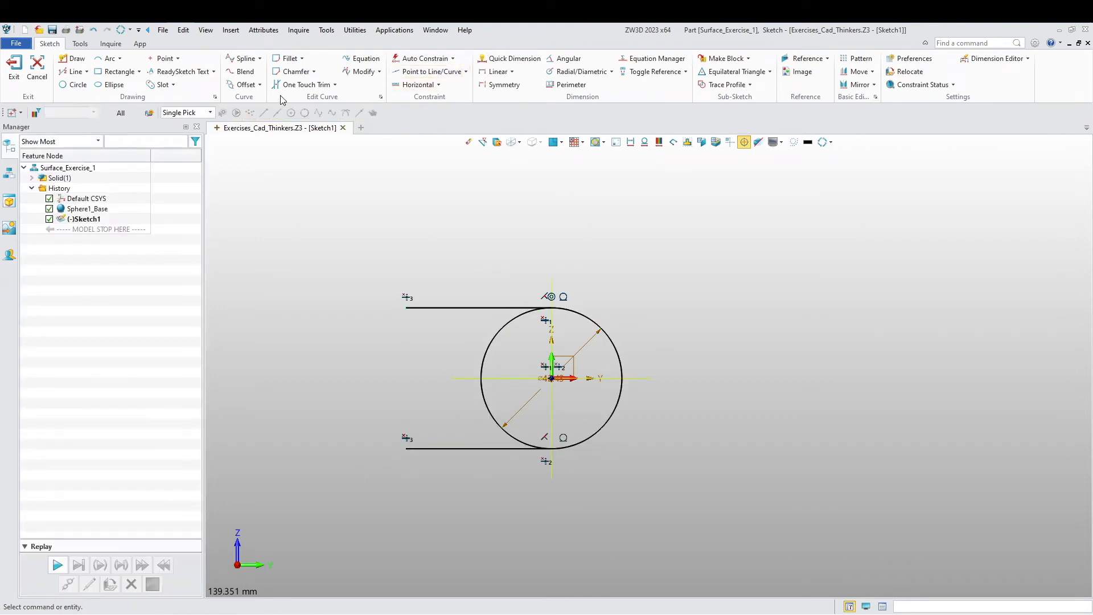
left_click(306, 84)
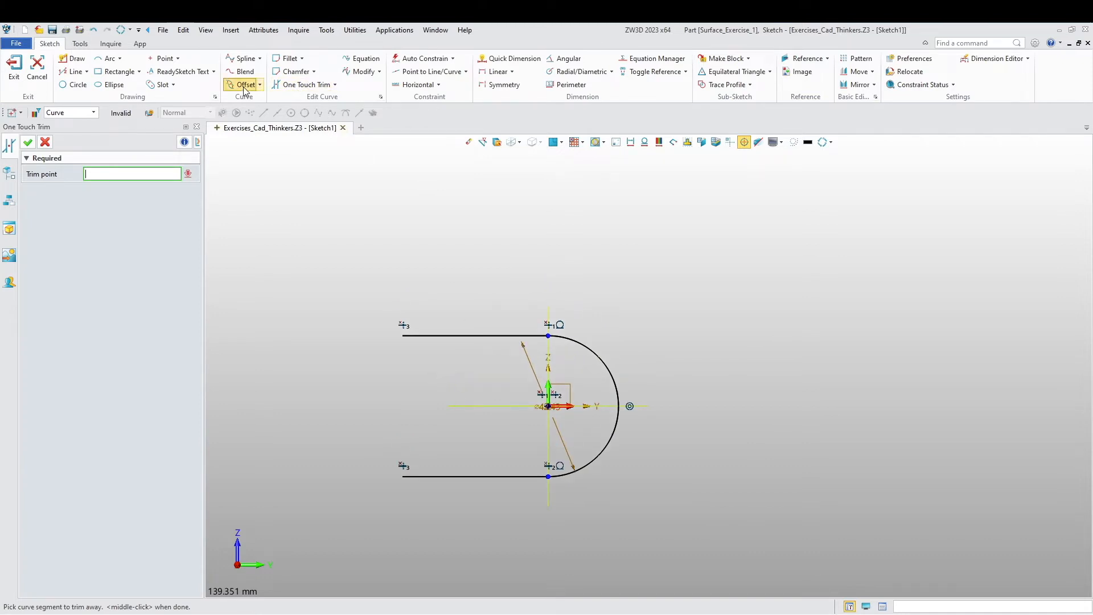
Offset the U-shaped chain 1.5 mm on both sides
left_click(244, 84)
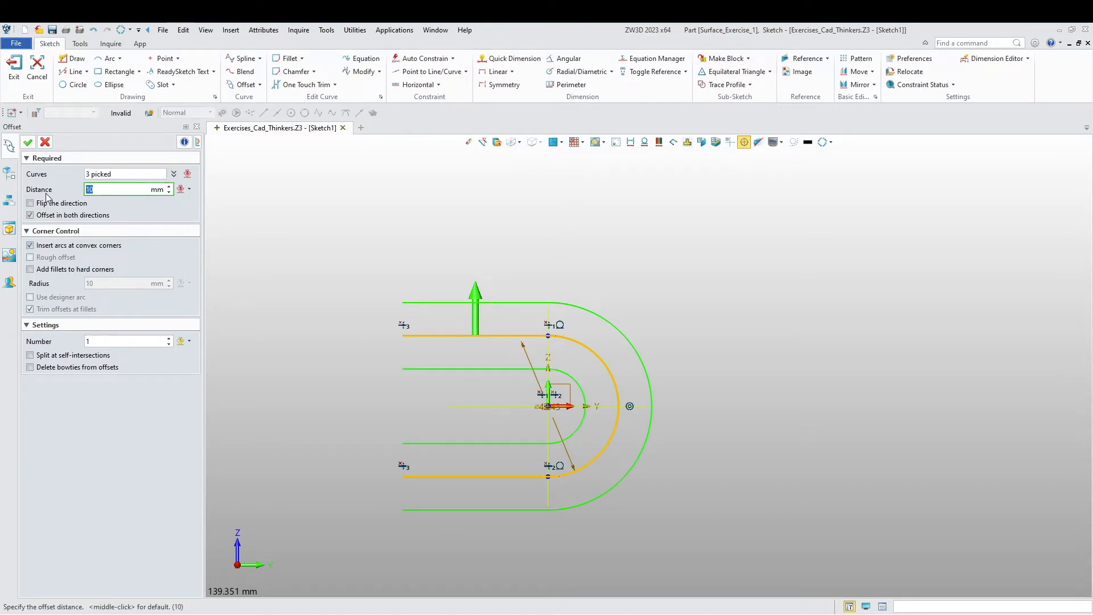
type("1.5")
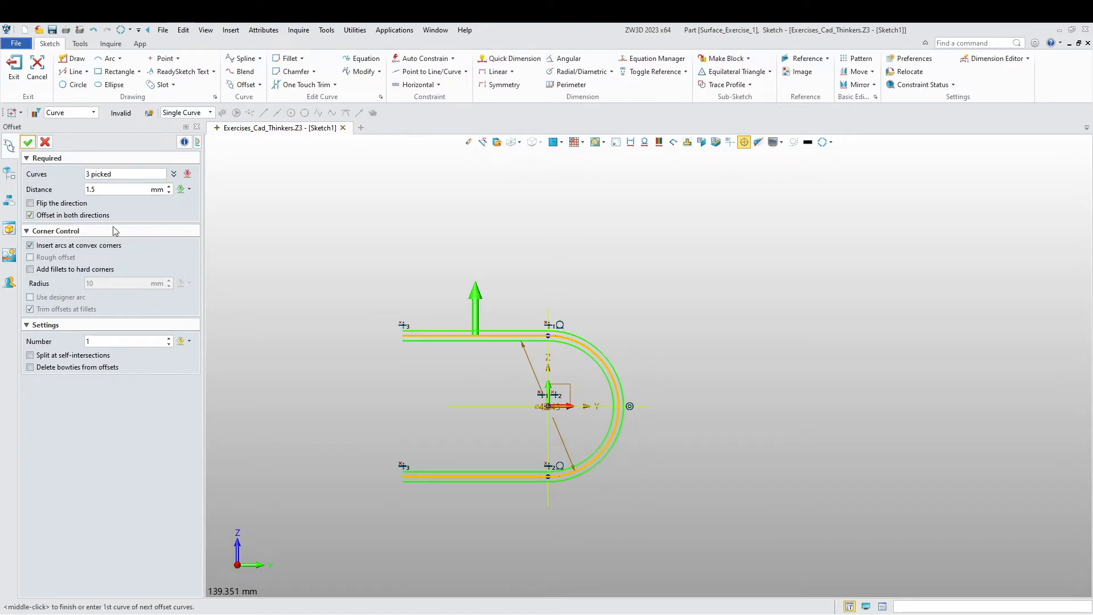
scroll("up", 3)
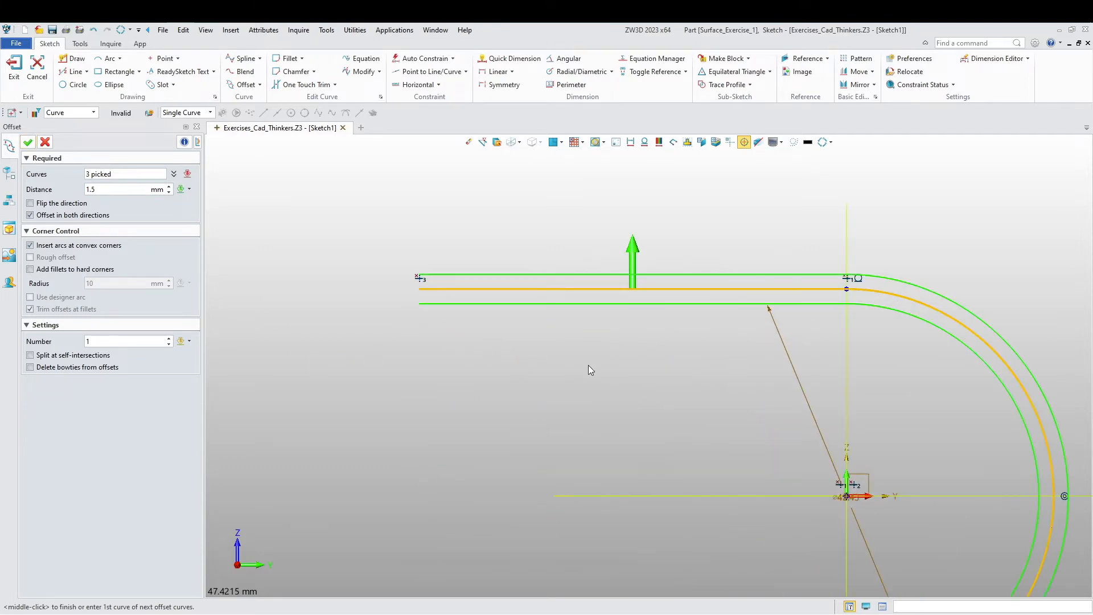
scroll("down", 3)
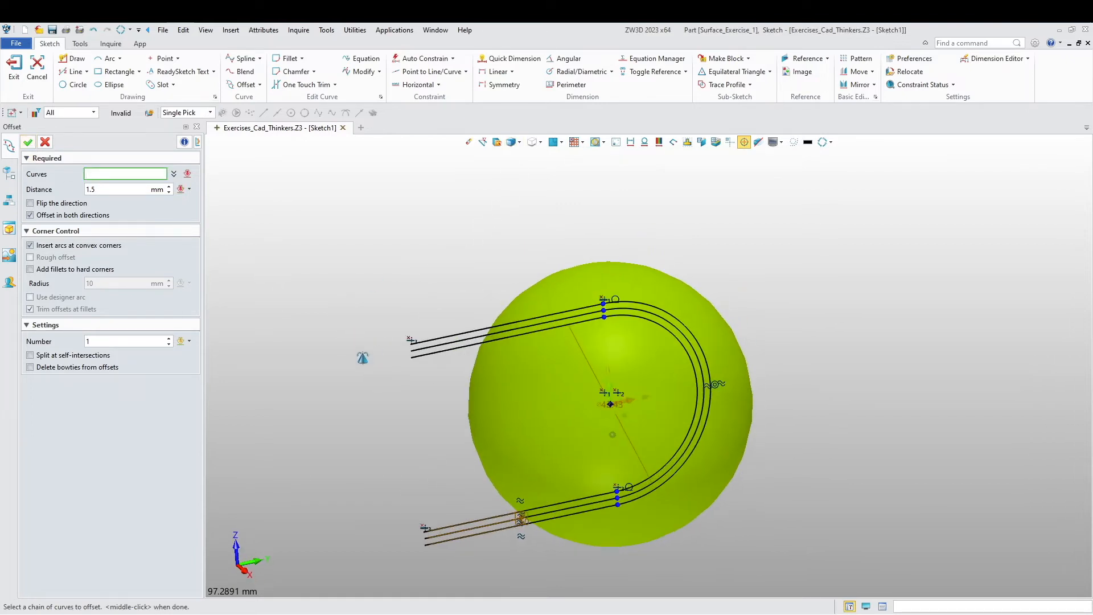
Erase the original centre U curve and exit the sketch
left_click(460, 339)
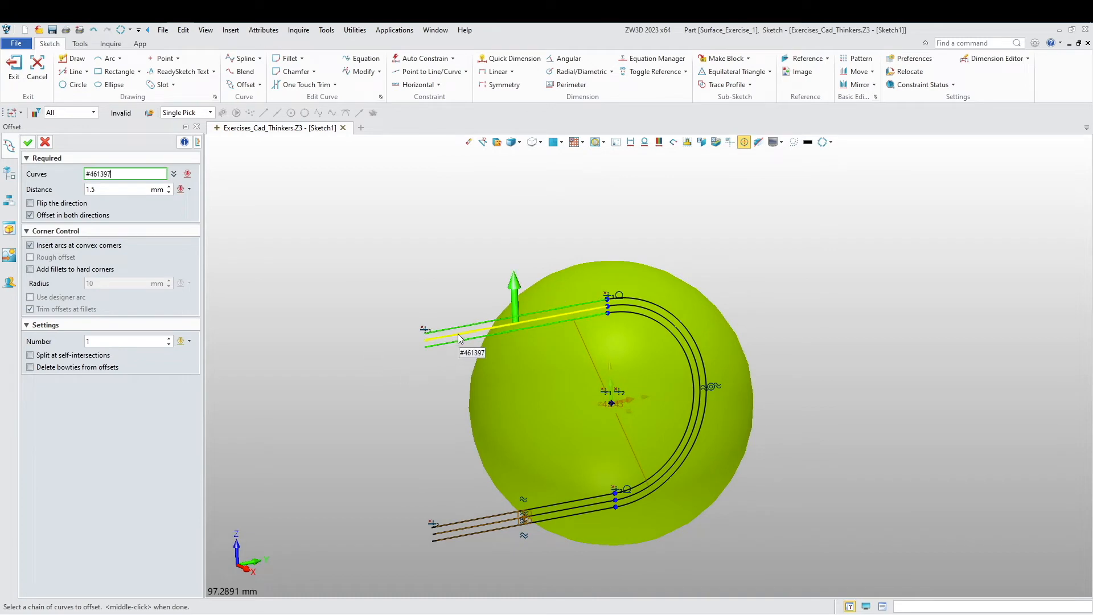
right_click(460, 338)
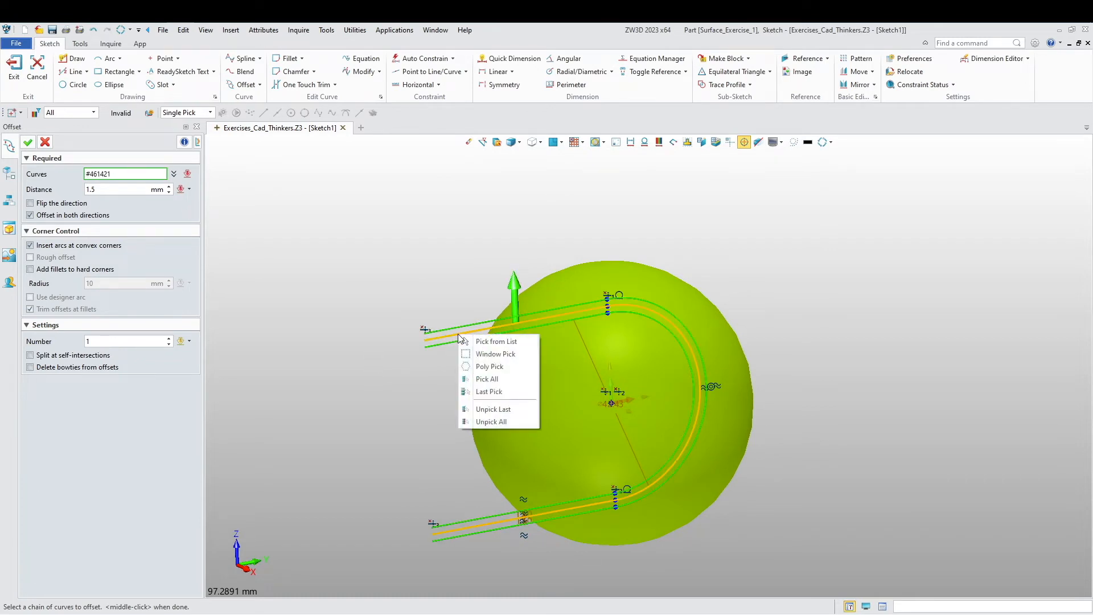
mouse_move(342, 319)
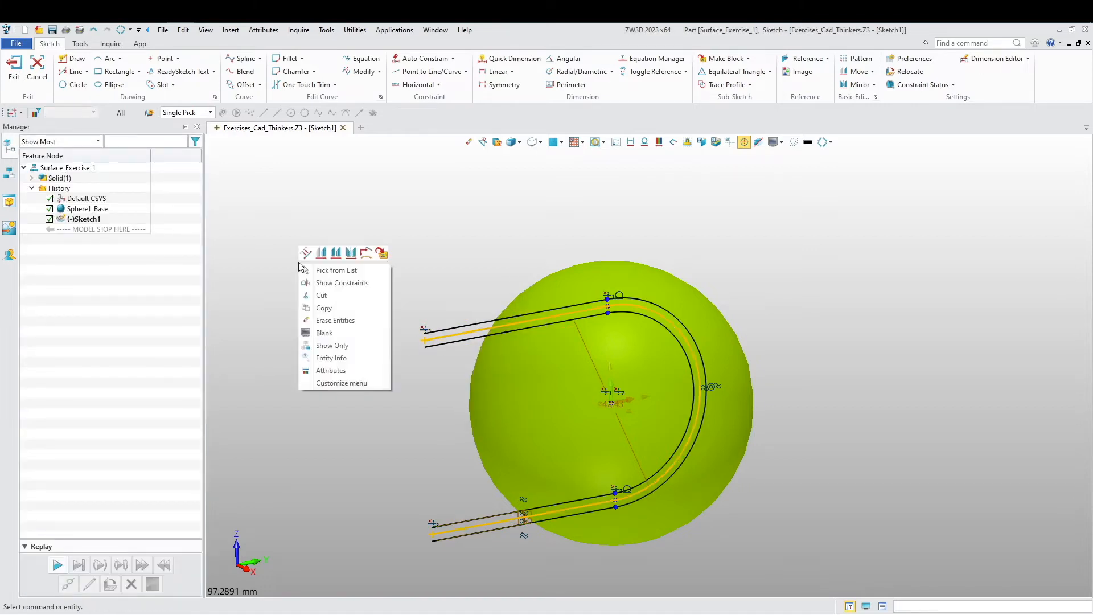
left_click(335, 320)
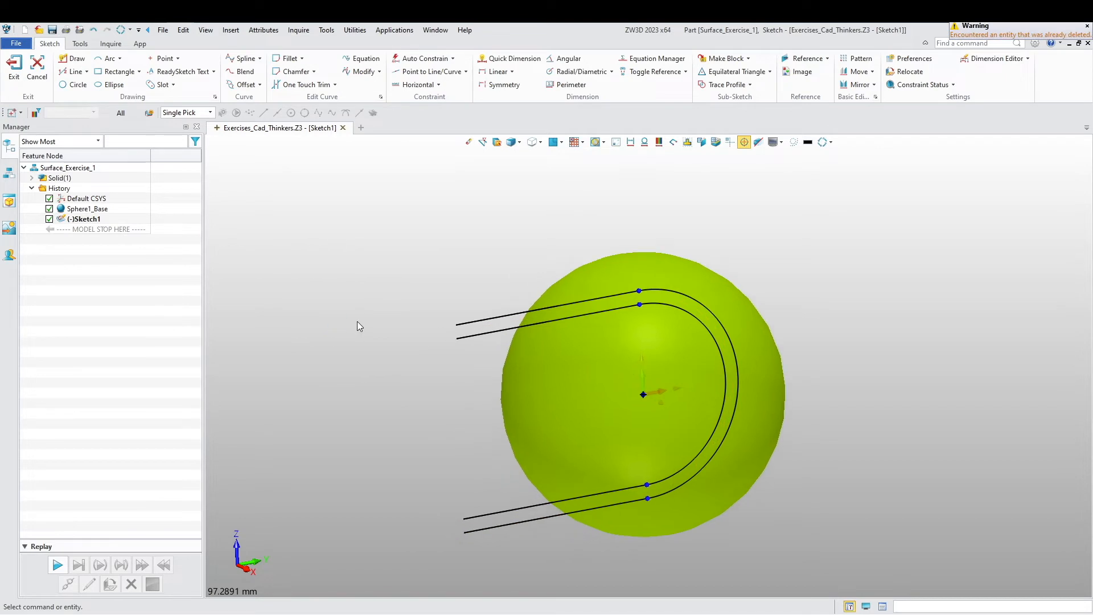
left_click(13, 66)
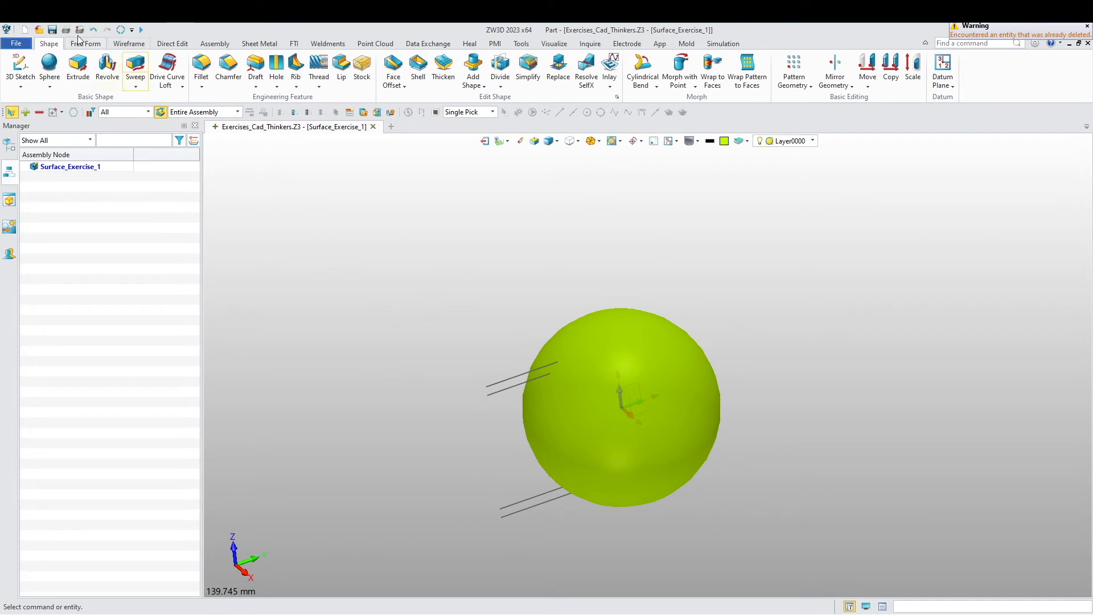
Project the sketch curves onto the sphere face with Bi-directional projection (Project1)
left_click(129, 43)
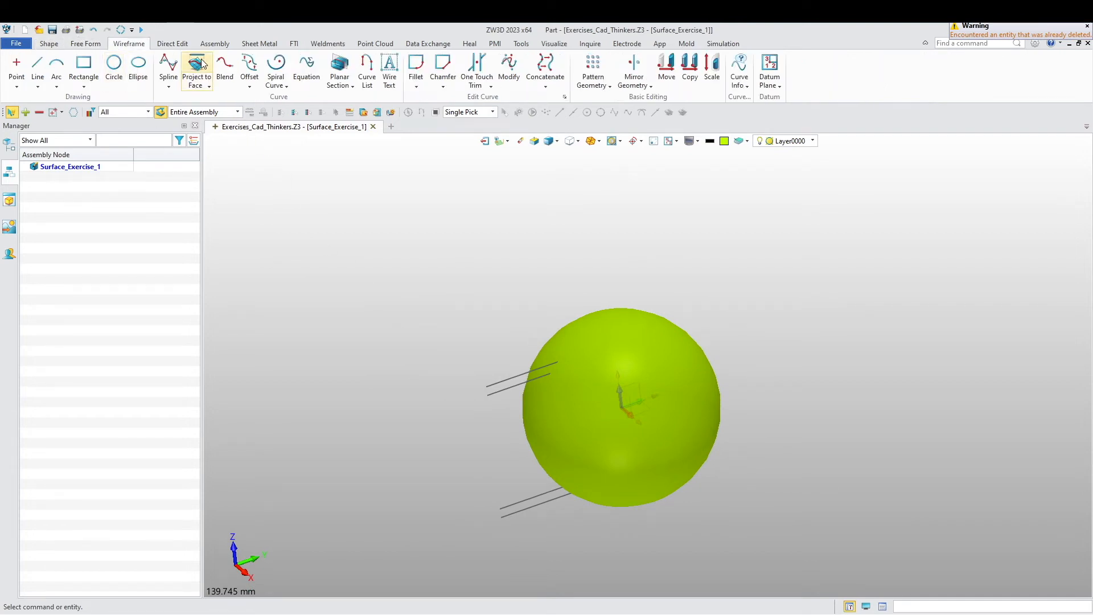
left_click(197, 66)
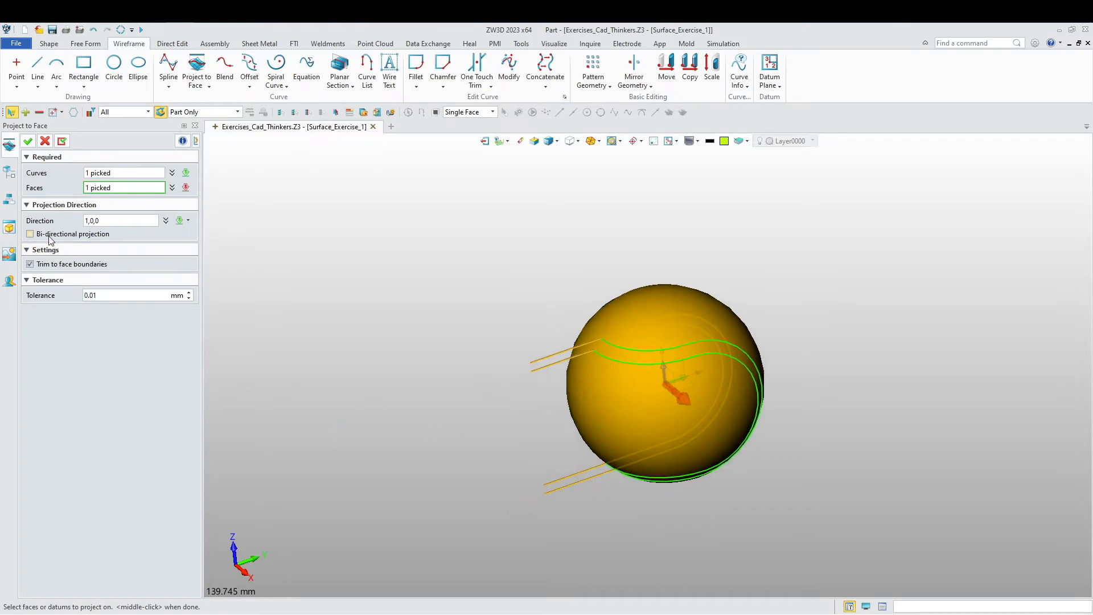
left_click(30, 234)
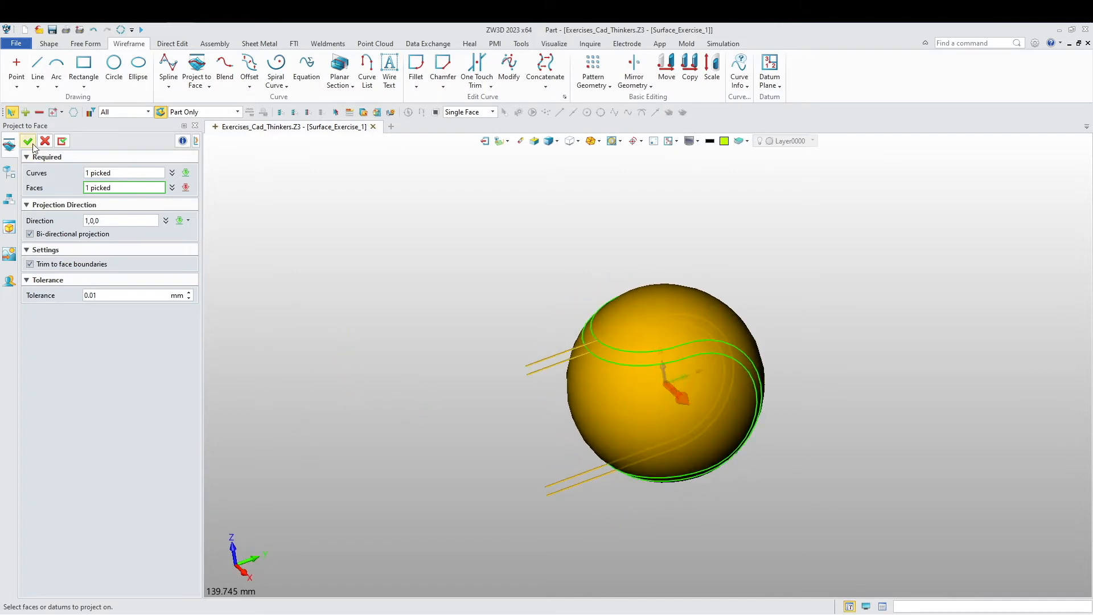
mouse_move(29, 141)
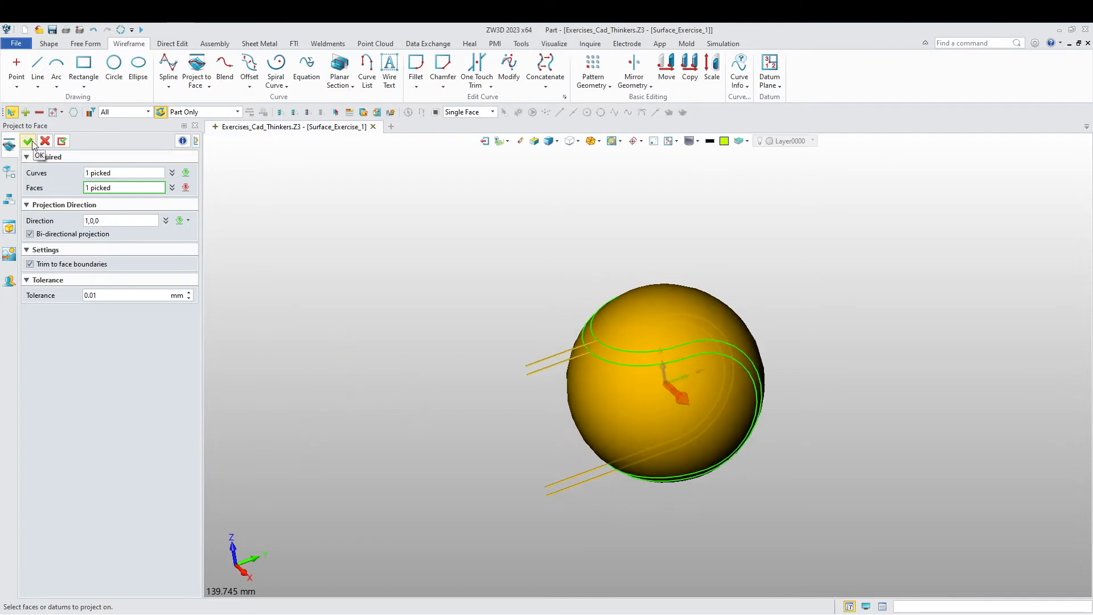
left_click(30, 141)
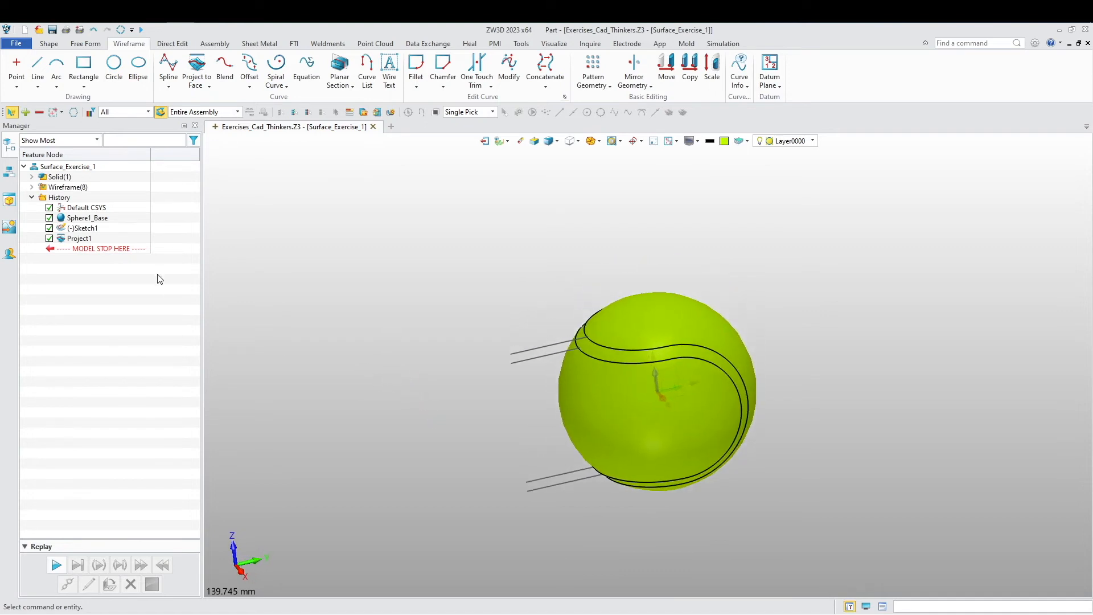
Hide the flat seam sketch and switch to the Free Form surface commands
left_click(83, 228)
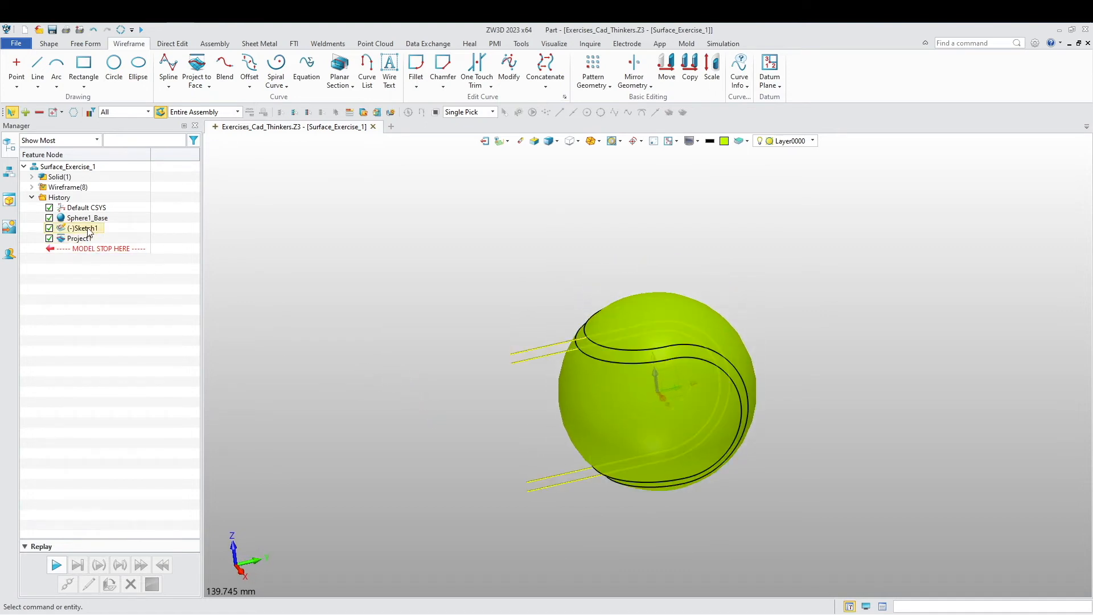
left_click(85, 228)
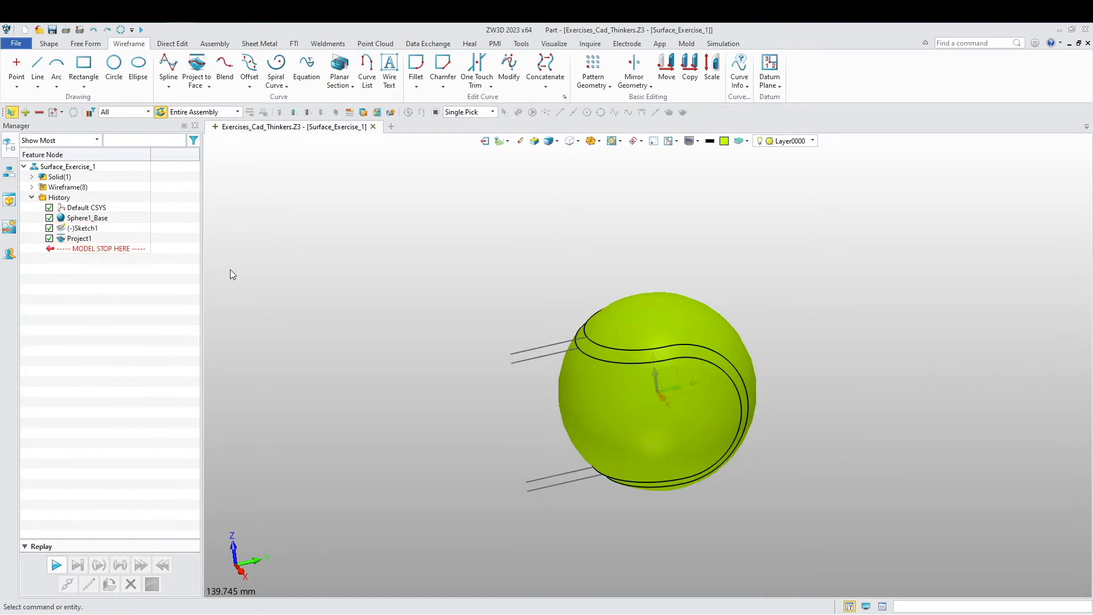
left_click(87, 228)
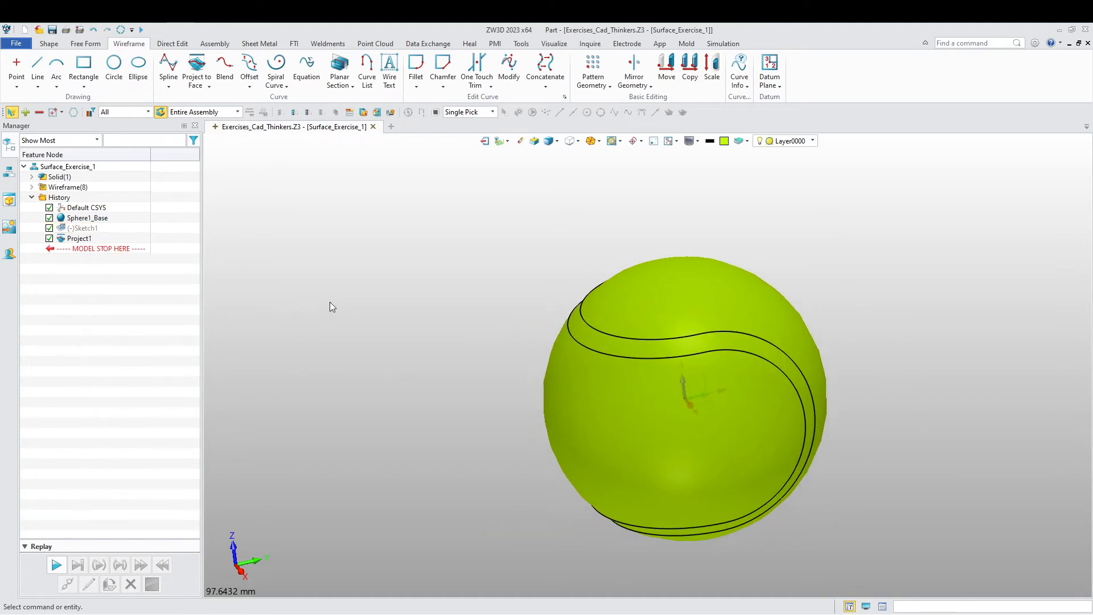
left_click(86, 44)
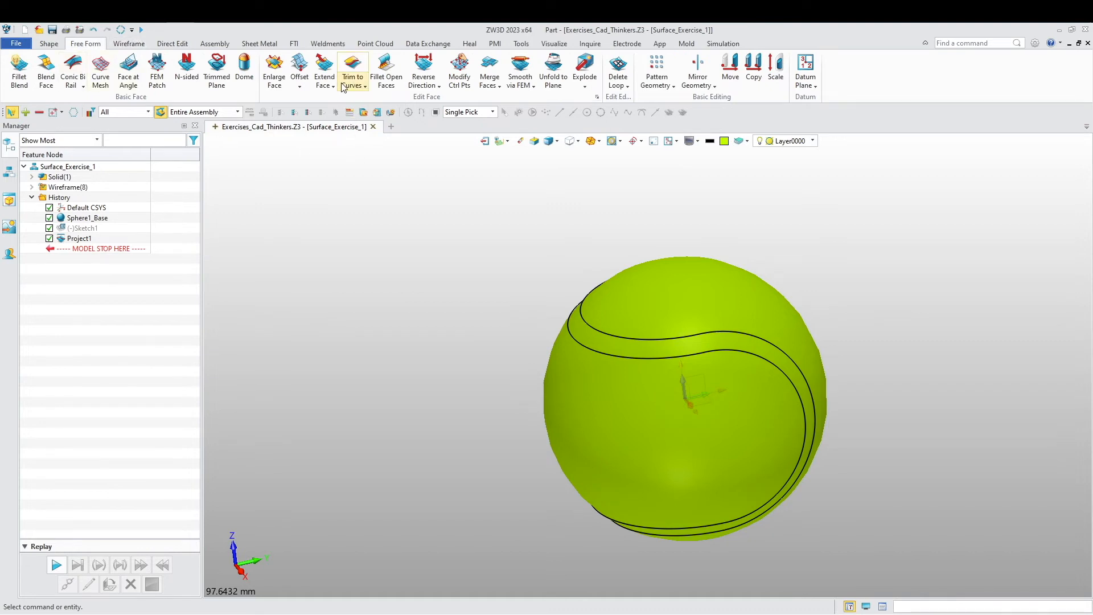
Trim the sphere face along the 8 projected seam curves, keeping both sides (Trim1)
left_click(352, 72)
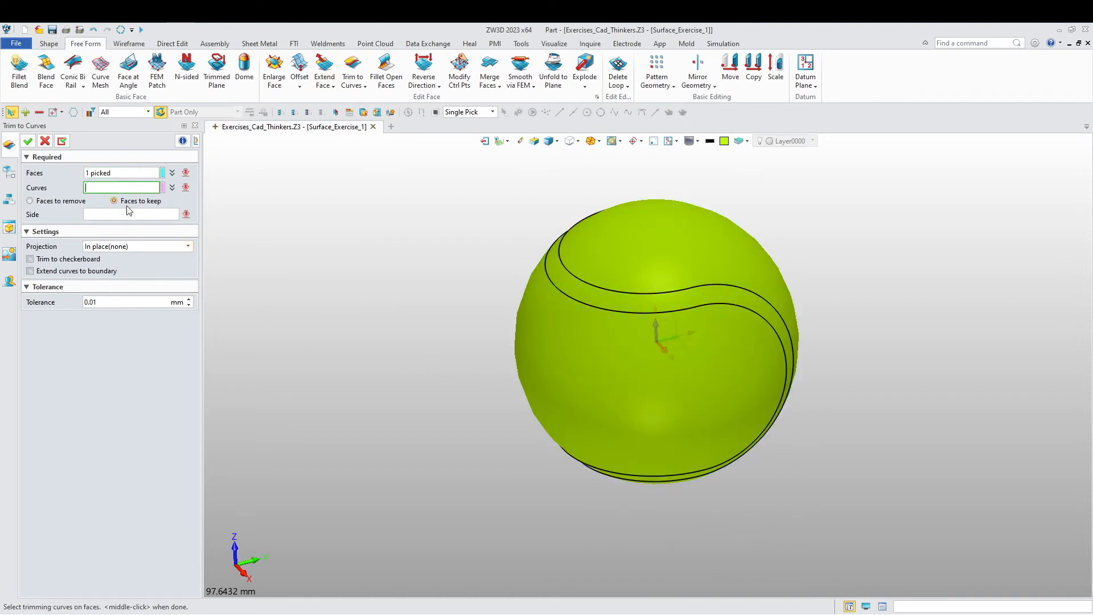
left_click(558, 300)
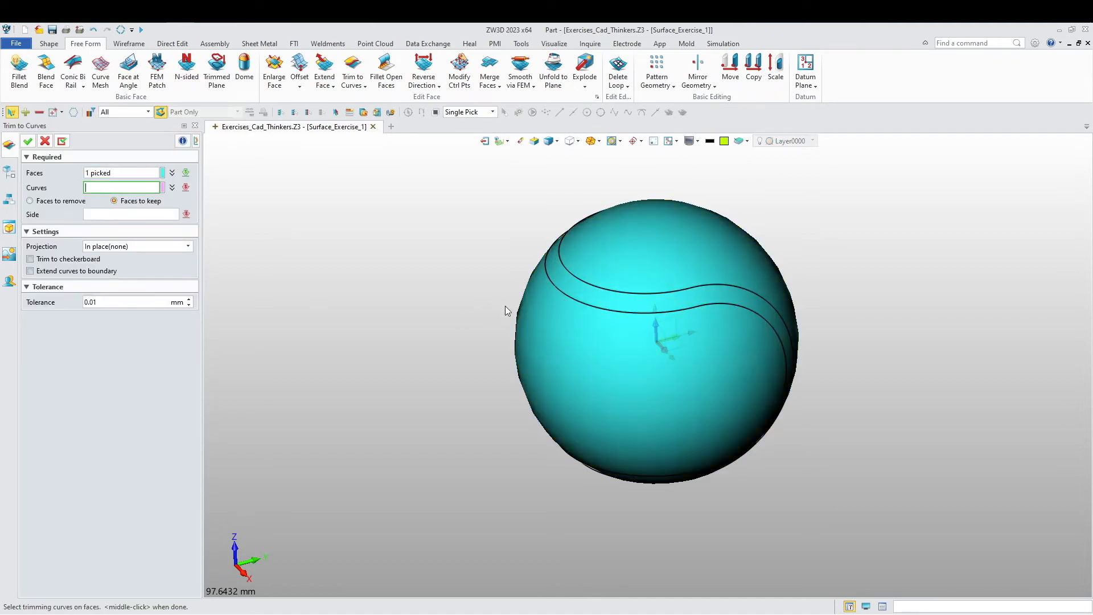
left_click(601, 293)
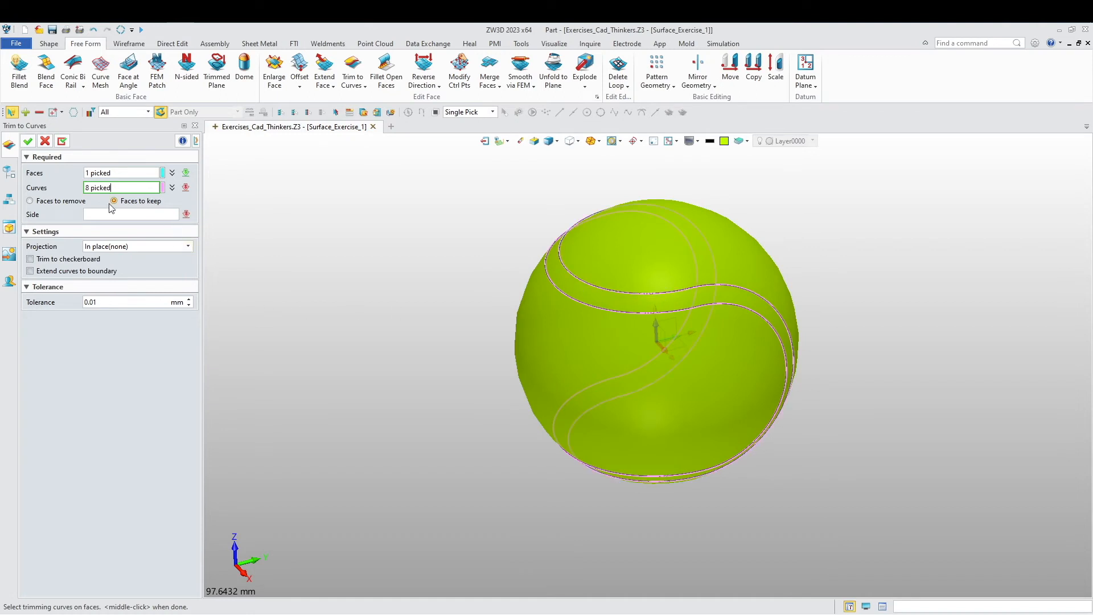
mouse_move(626, 269)
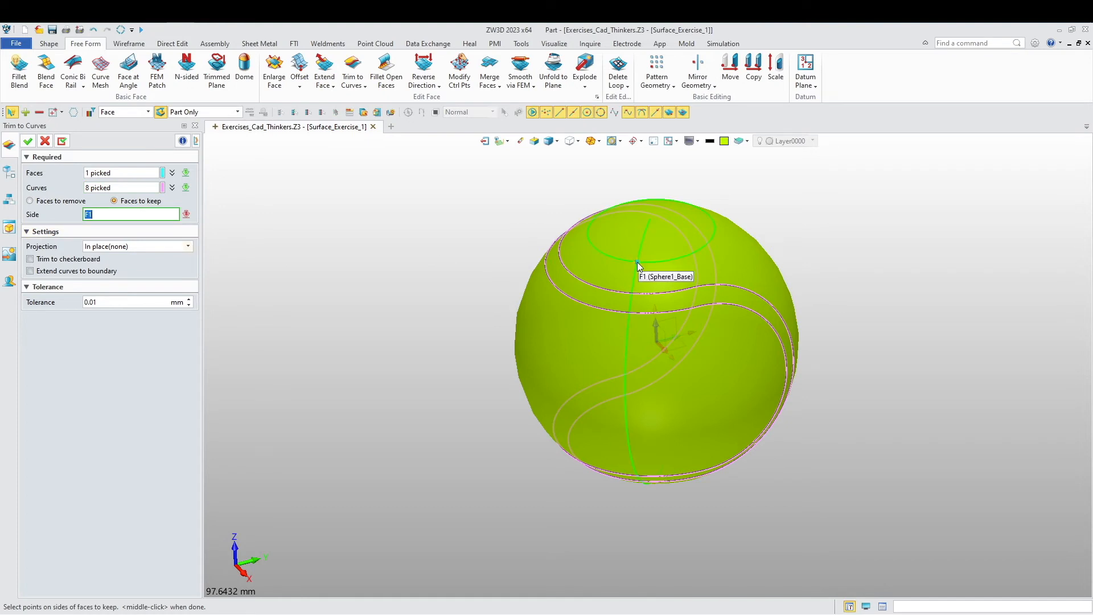
mouse_move(522, 384)
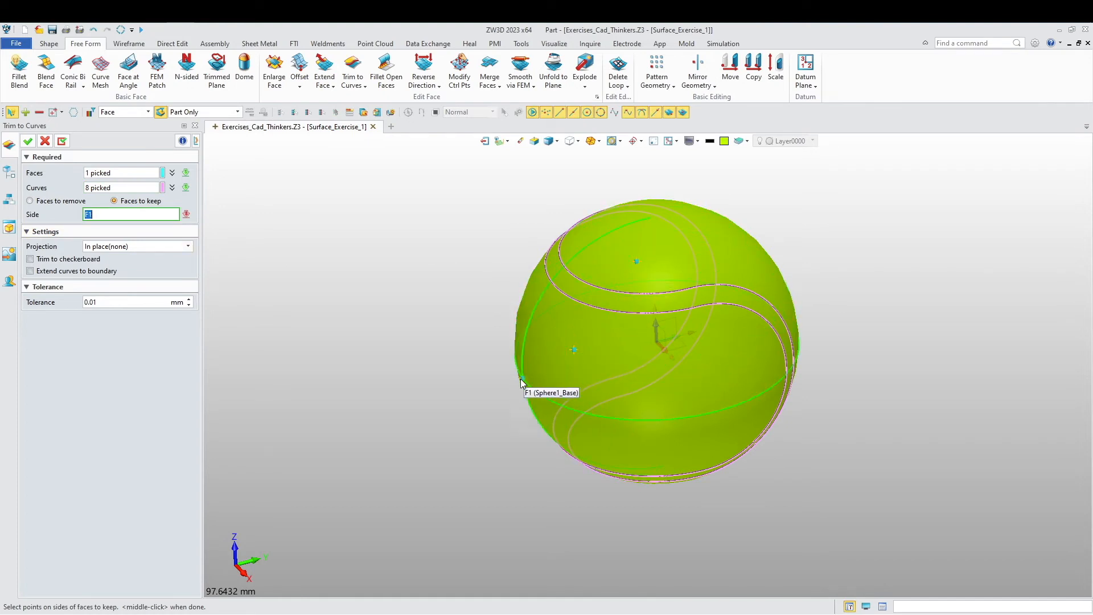
left_click(519, 384)
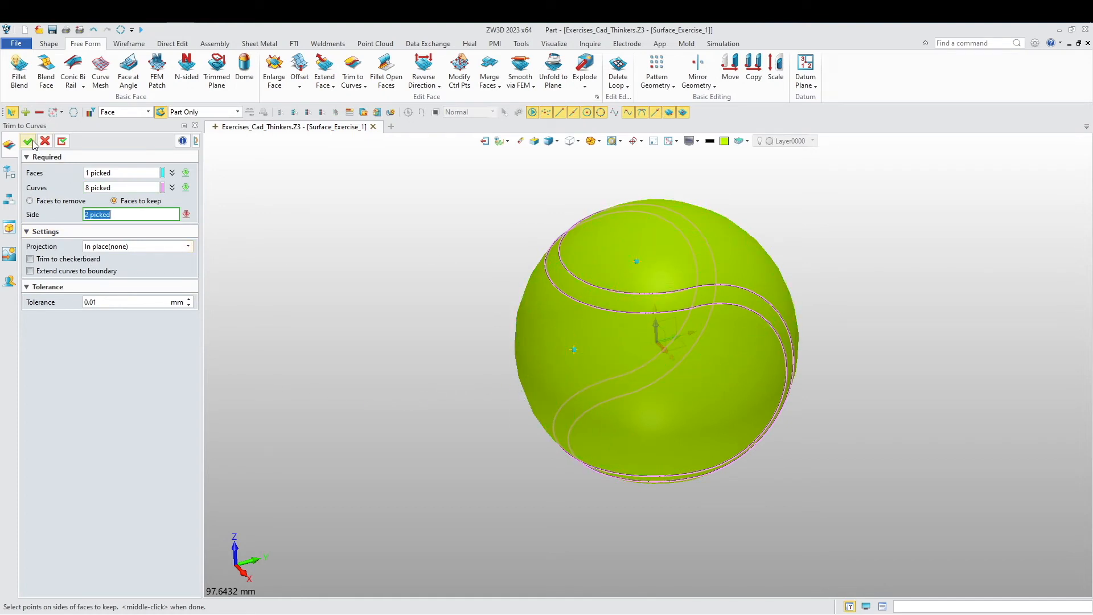
left_click(30, 141)
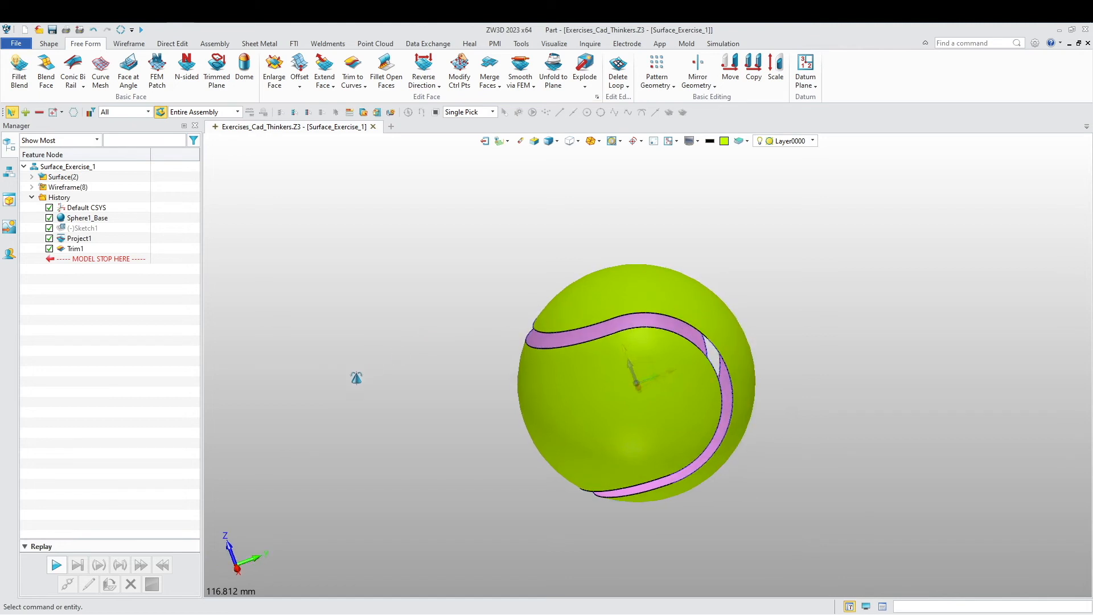
Bridge two groove edges with a Conic Bi Rail surface of radius 5.5 mm (Surf1_Adv)
left_click(724, 141)
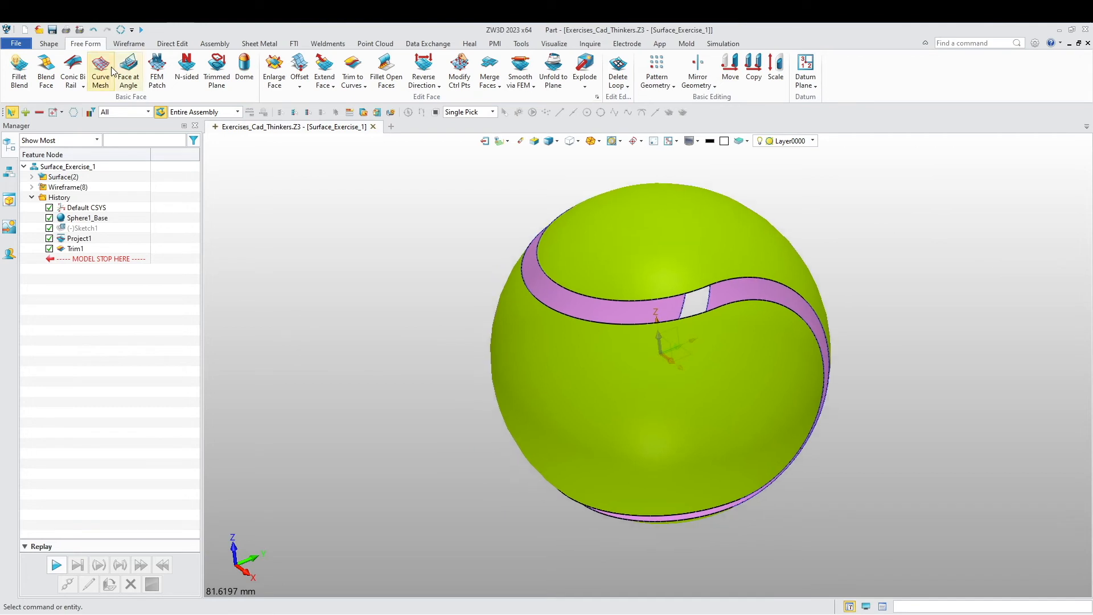
left_click(73, 71)
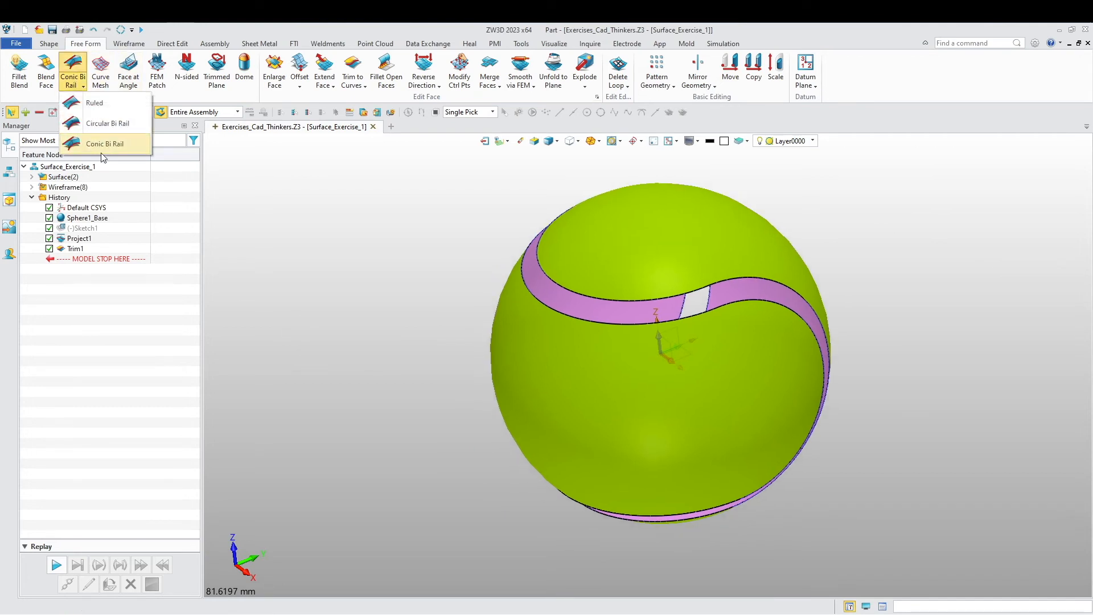
left_click(105, 144)
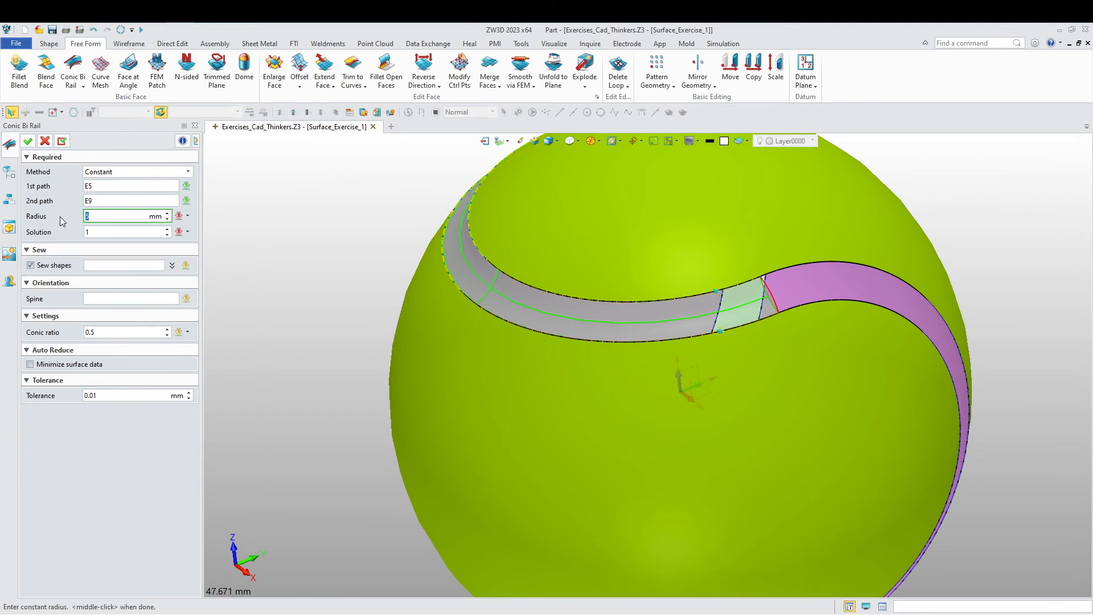
type("5.5")
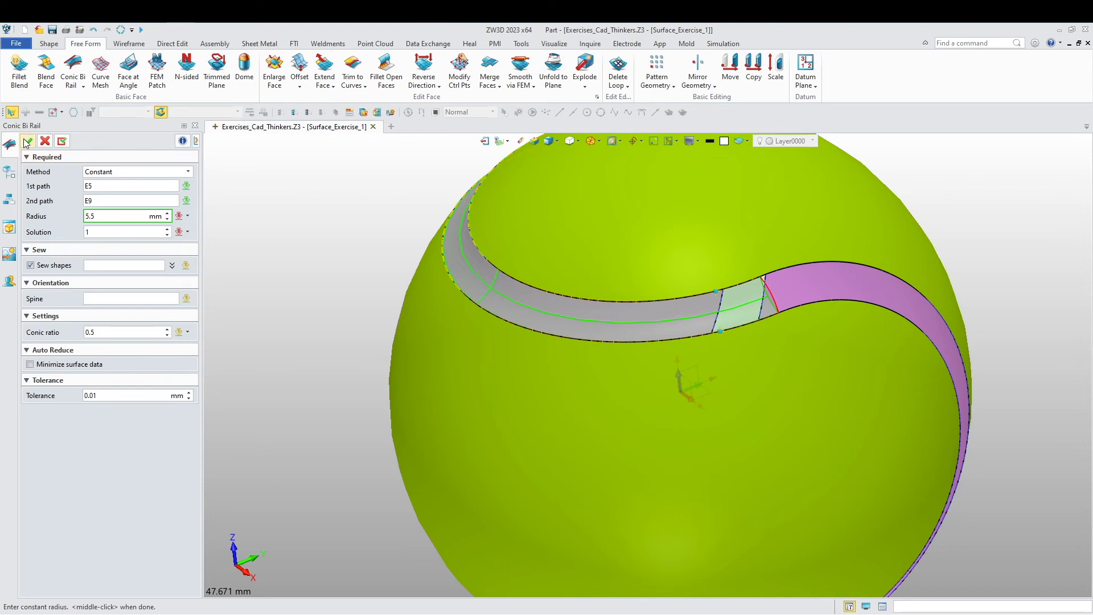
left_click(28, 141)
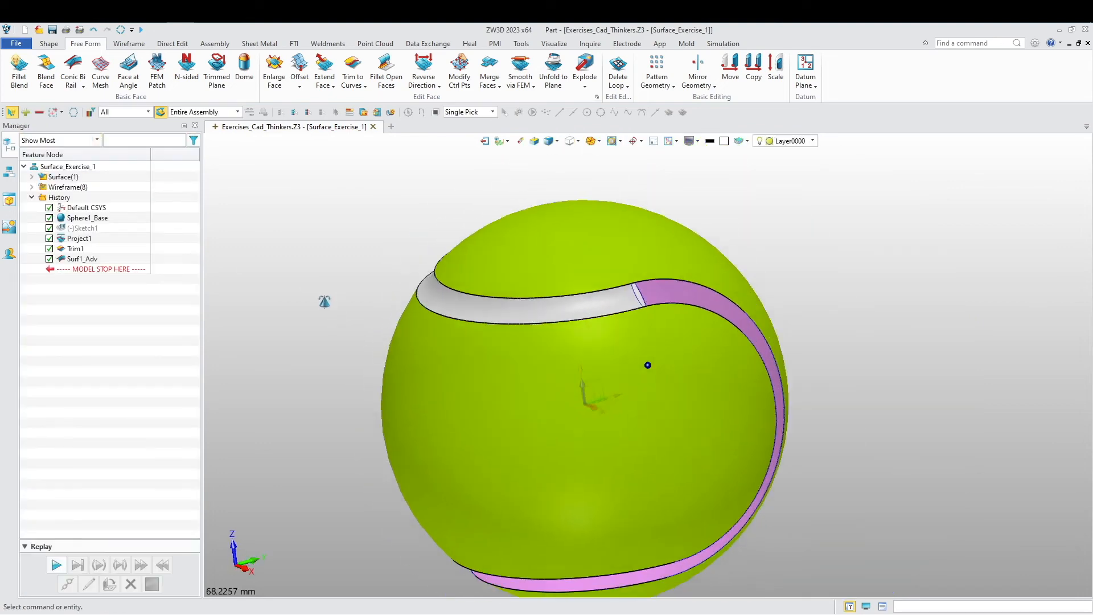
Create conic bi-rail blends Surf2_Adv and Surf3_Adv on the next two groove sections
scroll("up", 3)
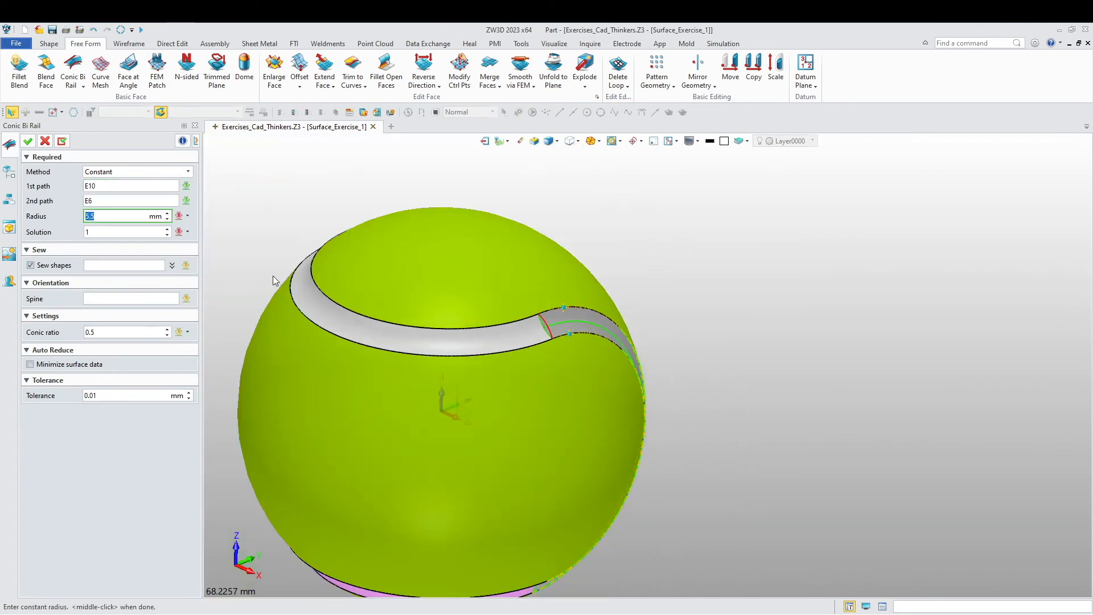
left_click(27, 141)
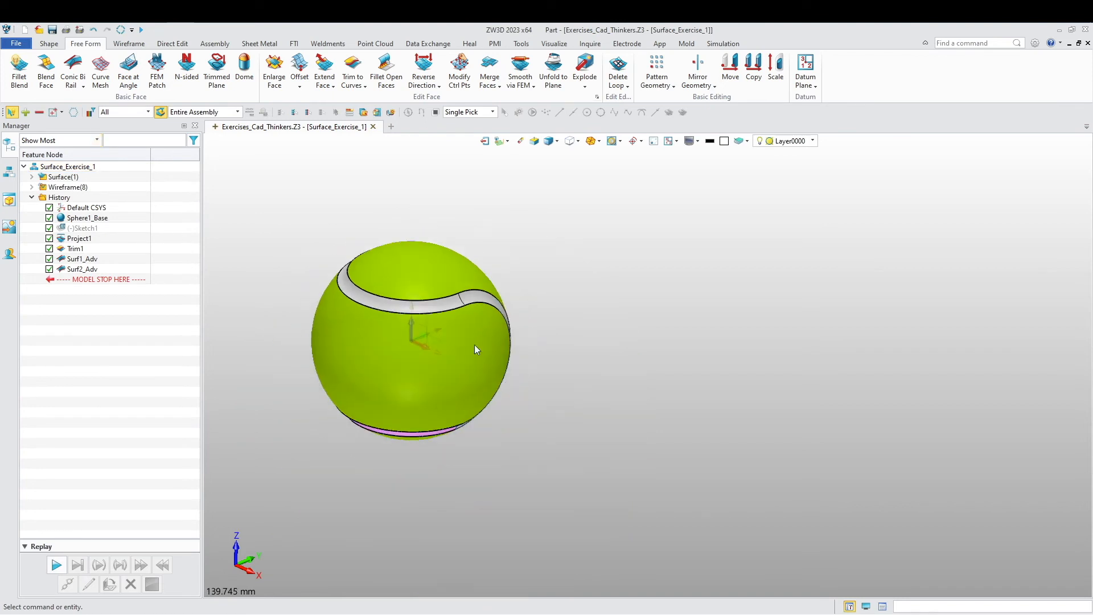
left_click(72, 69)
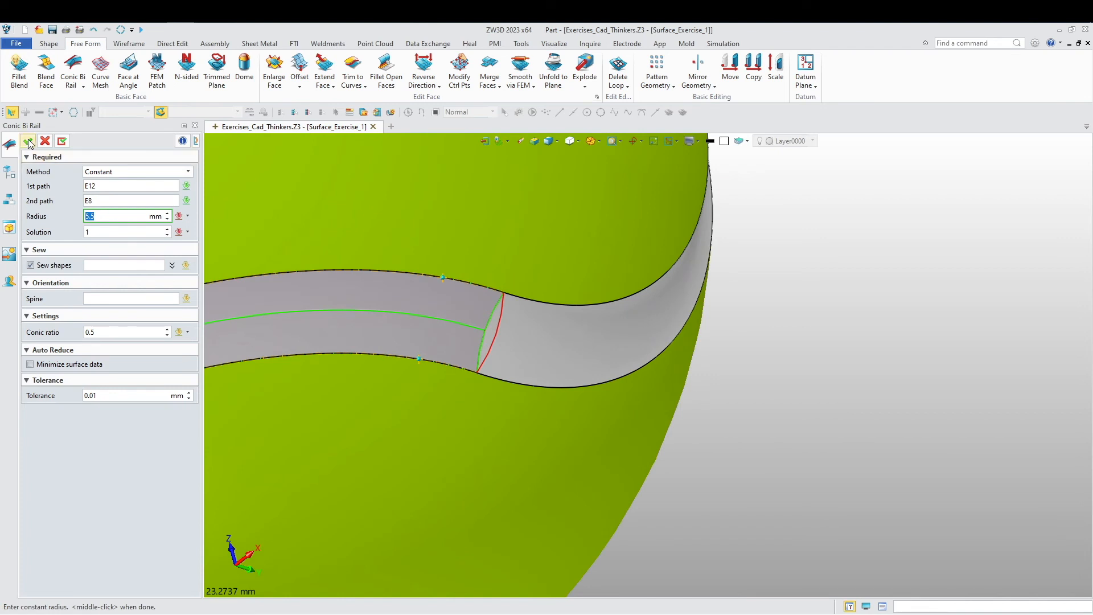
left_click(30, 141)
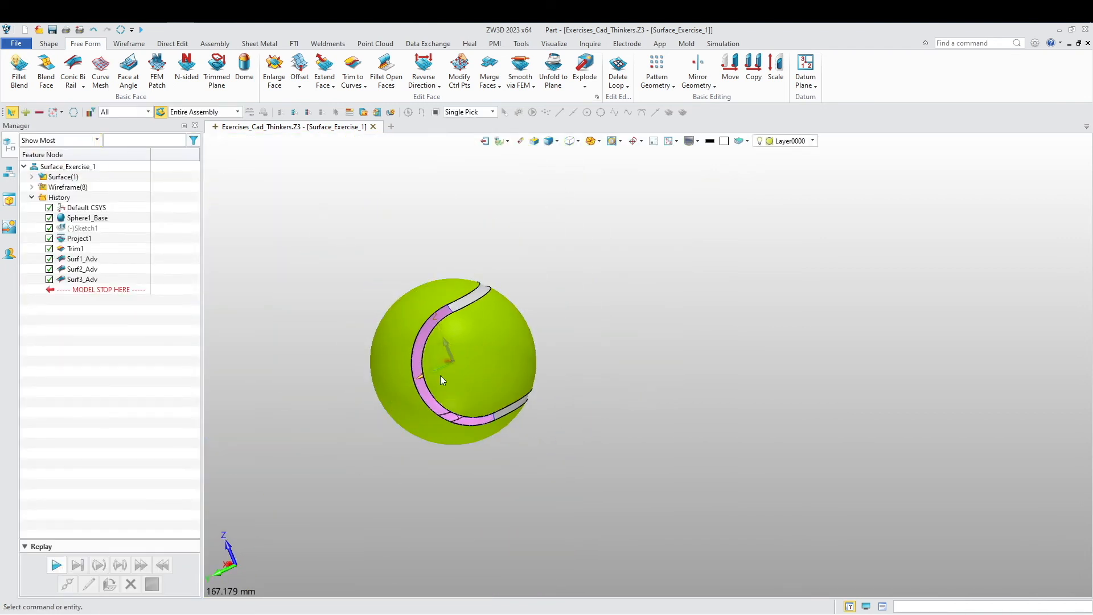
Create the final conic bi-rail blend Surf4_Adv, closing the groove so the ball becomes solid
left_click(73, 69)
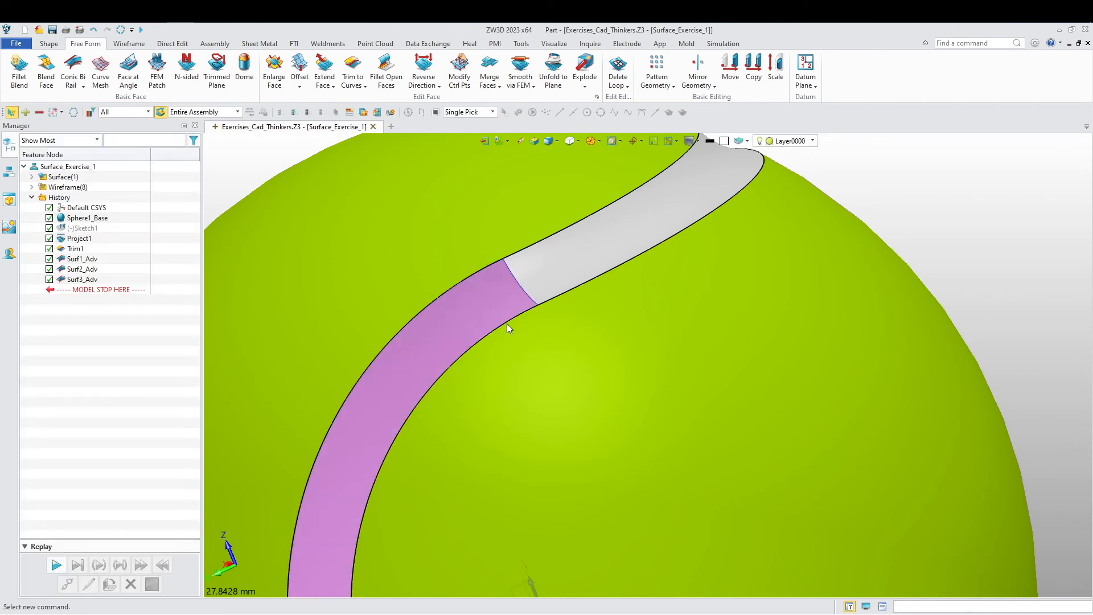
left_click(73, 72)
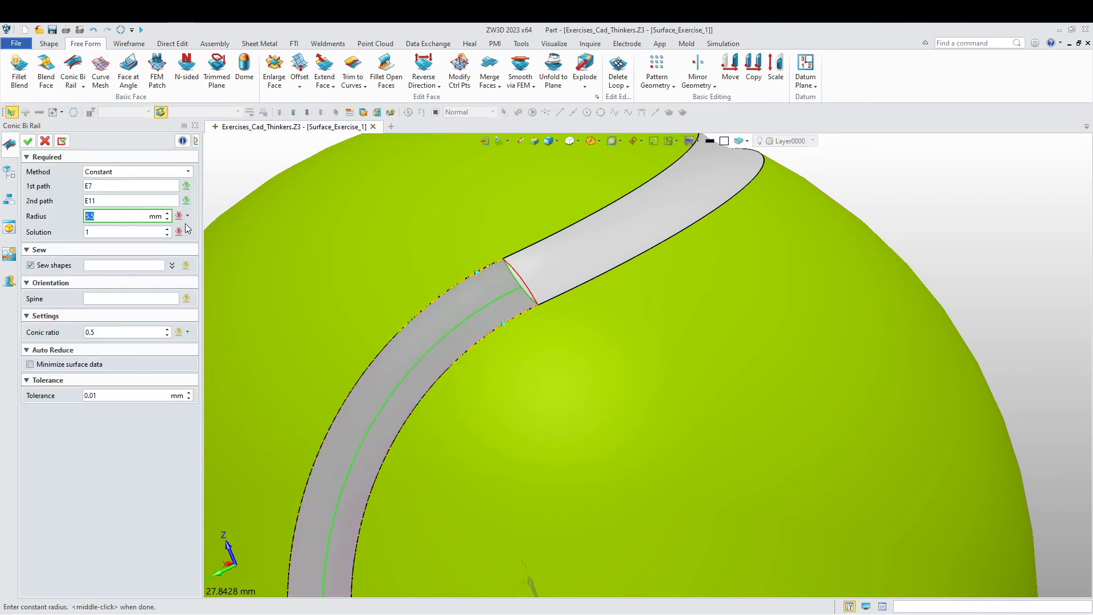
left_click(27, 141)
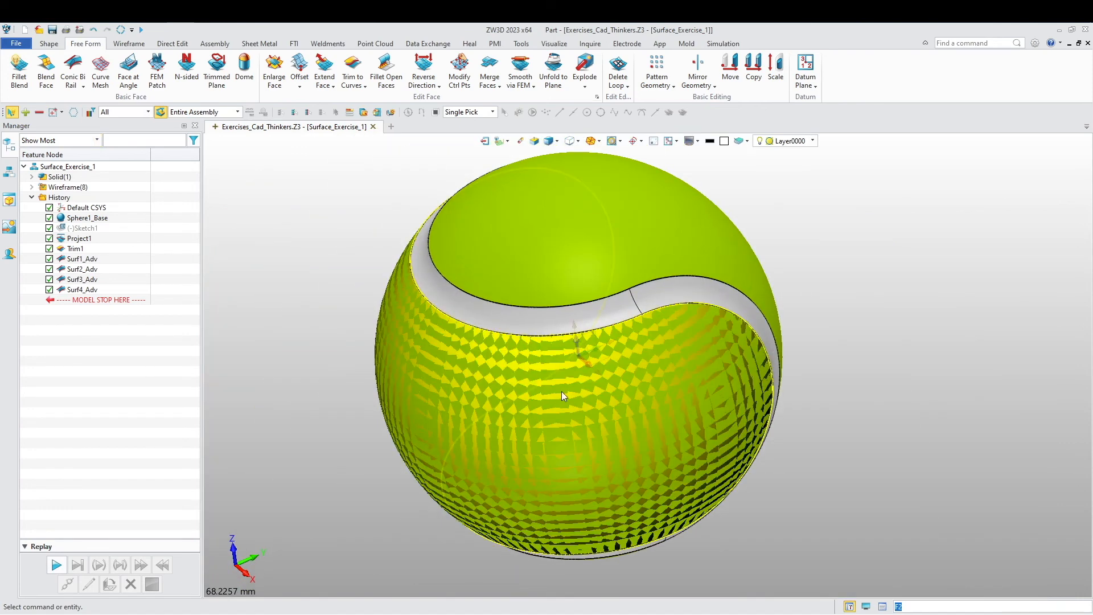
Begin a 5 mm Fillet on a groove edge from the Shape commands
left_click(47, 43)
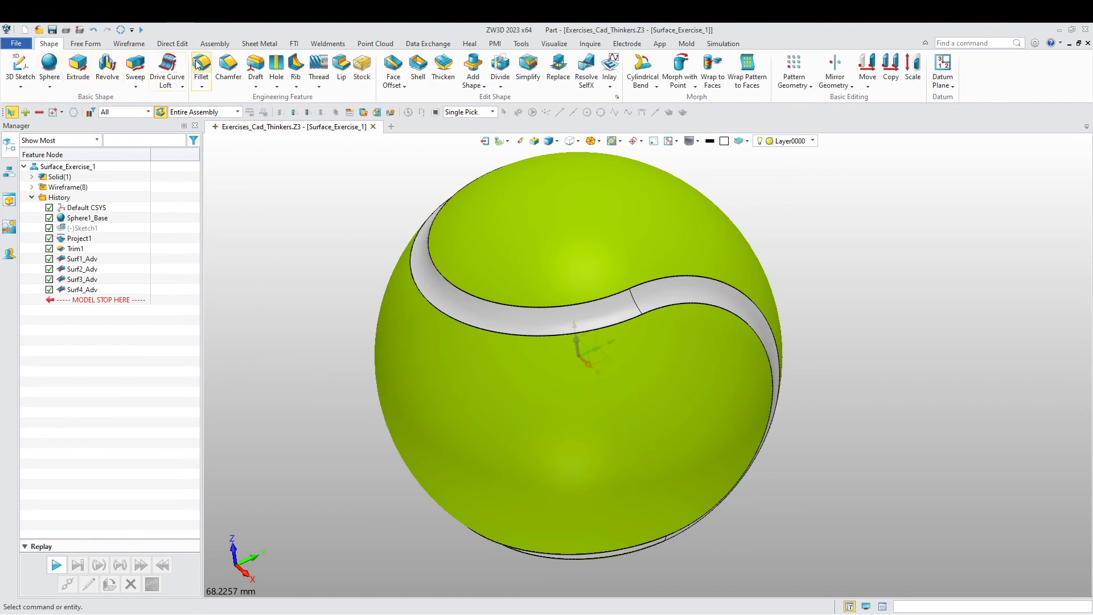
left_click(201, 66)
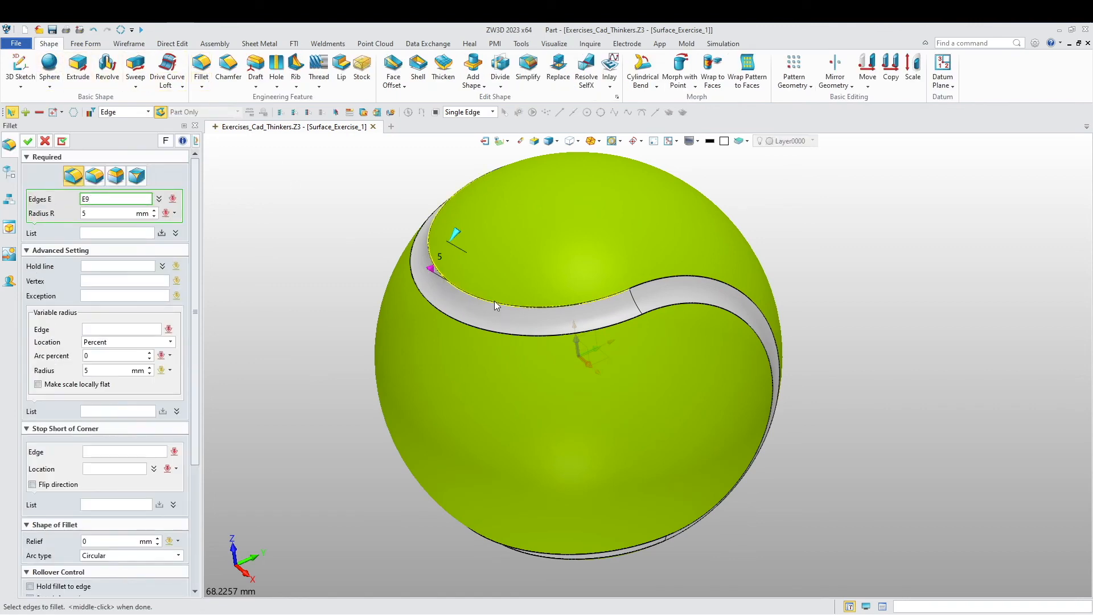